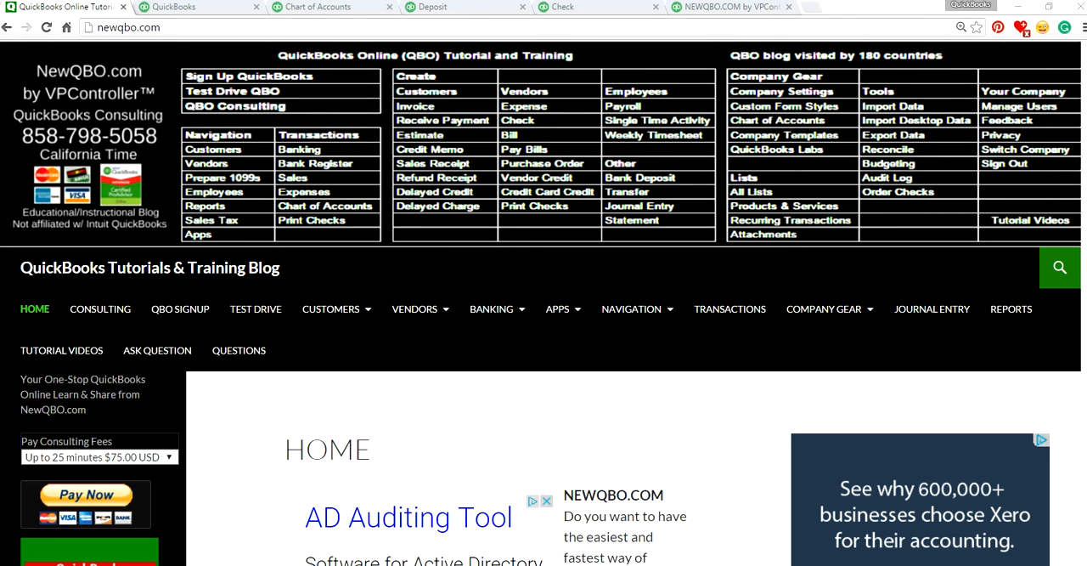
{"action": "mouse_move", "coordinate": [51, 82]}
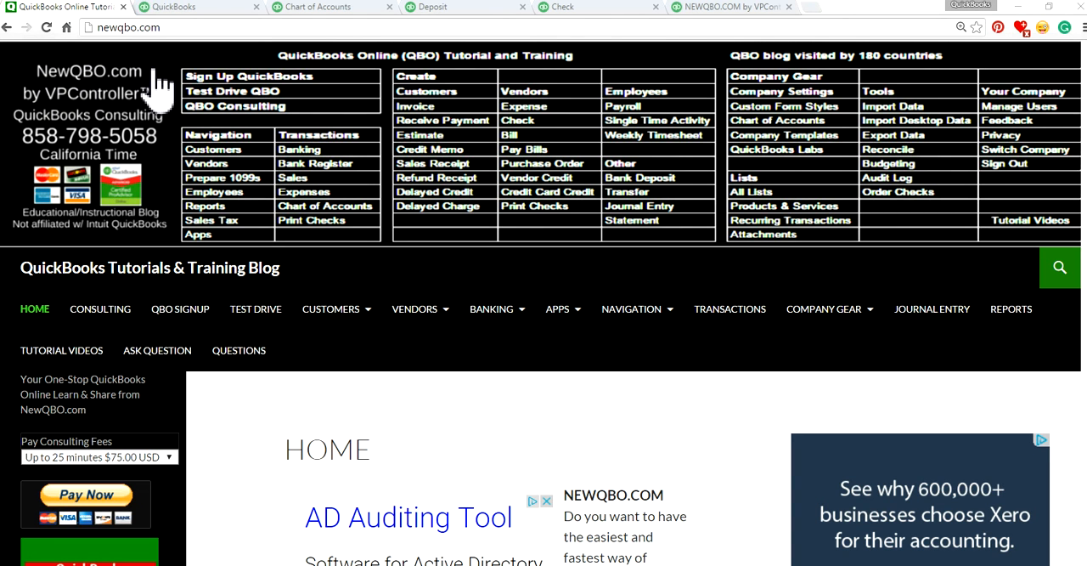
{"action": "mouse_move", "coordinate": [127, 235]}
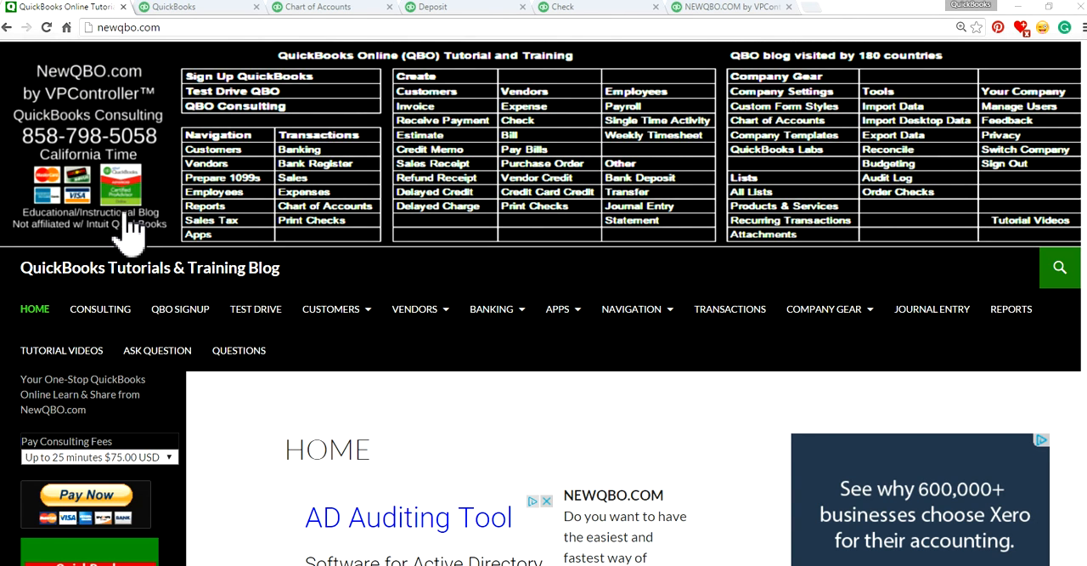
{"action": "mouse_move", "coordinate": [65, 404]}
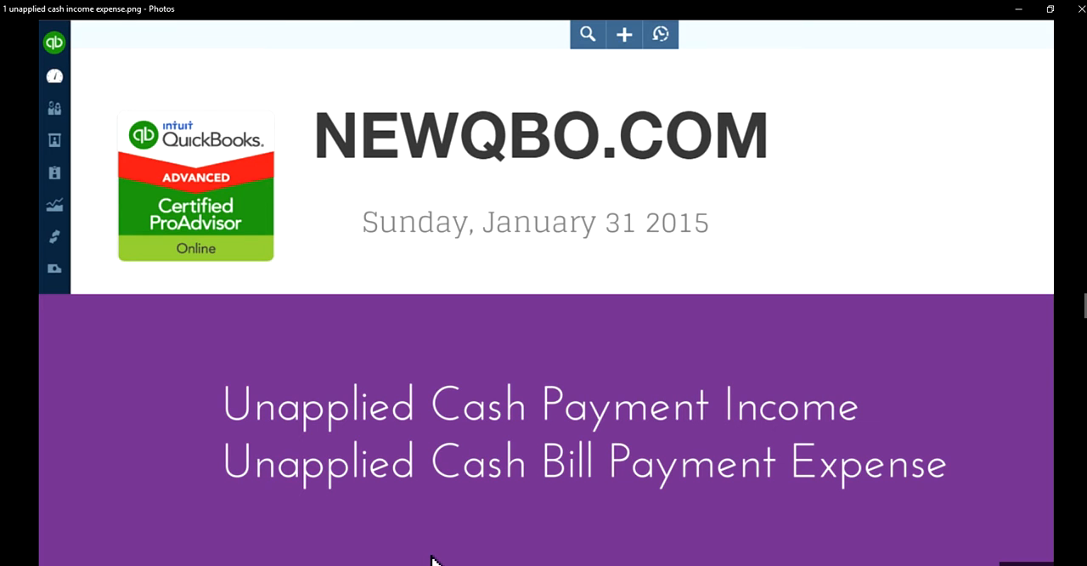
{"action": "mouse_move", "coordinate": [428, 442]}
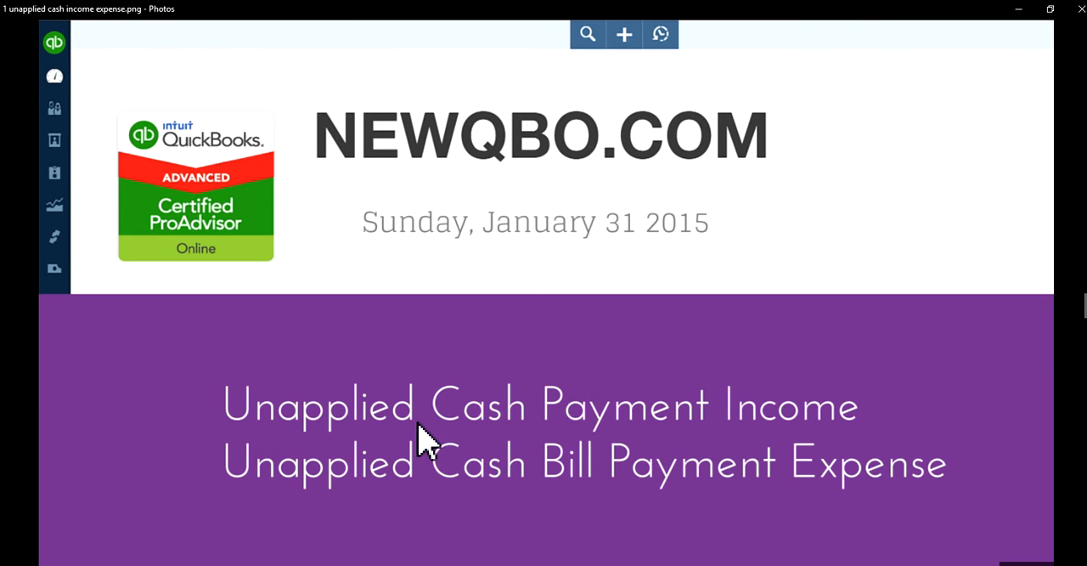
{"action": "mouse_move", "coordinate": [833, 433]}
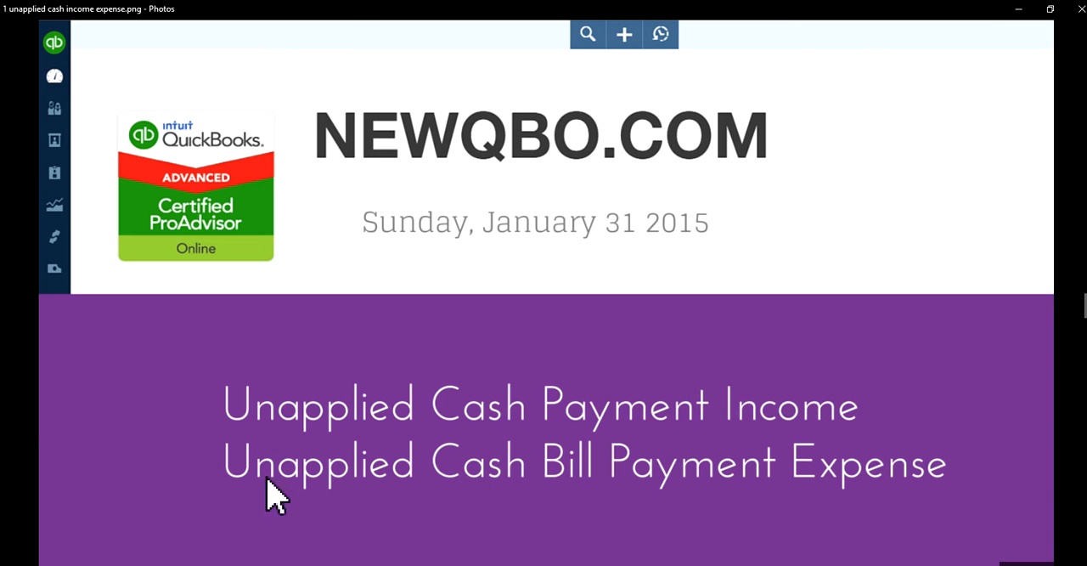
{"action": "mouse_move", "coordinate": [812, 489]}
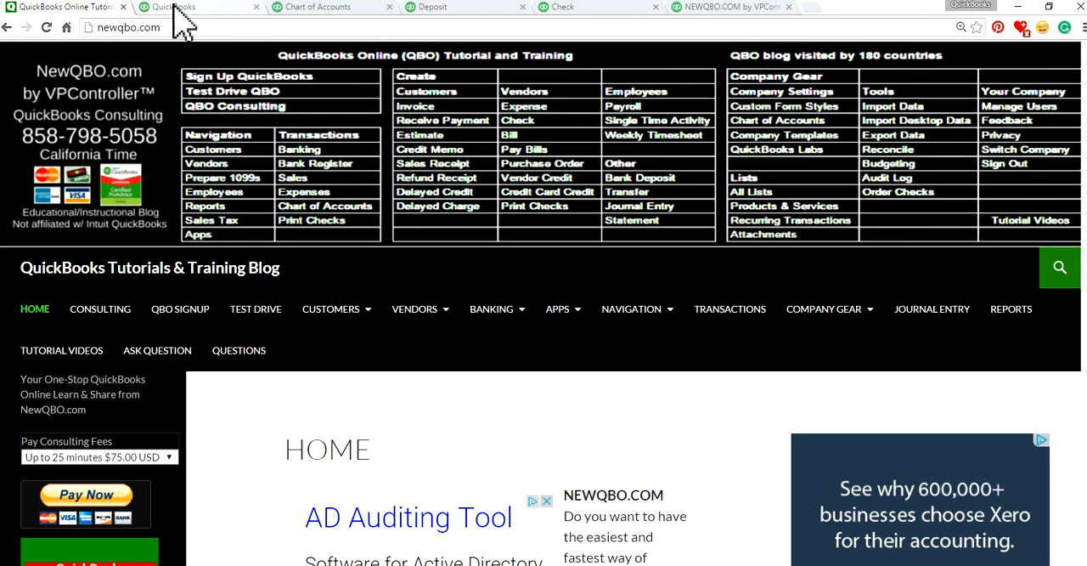
Step: Go to the Chart of Accounts and scroll to the Unapplied Cash Payment Income account
{"action": "left_click", "coordinate": [170, 7]}
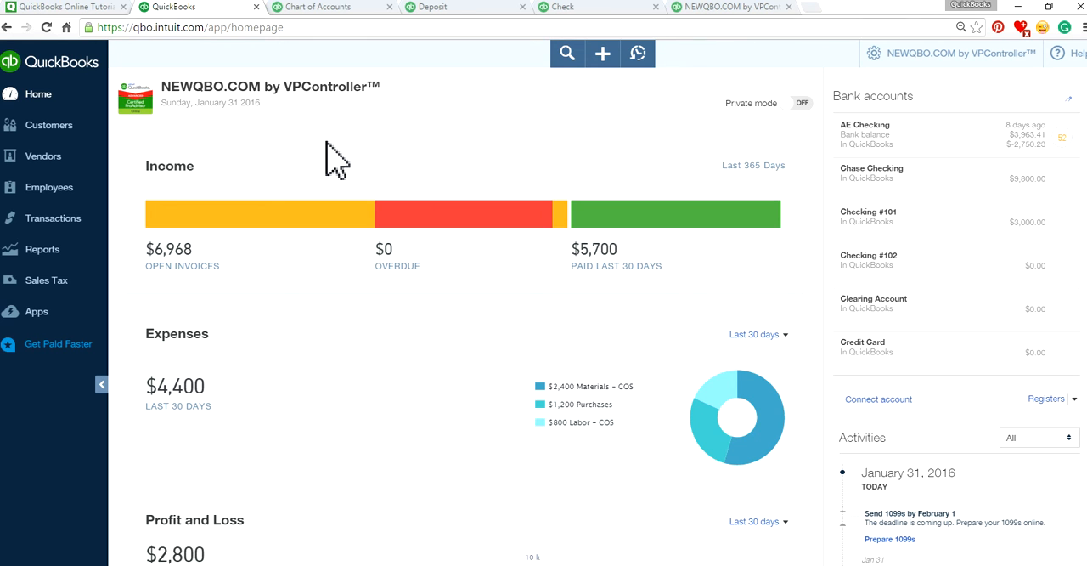
{"action": "mouse_move", "coordinate": [219, 153]}
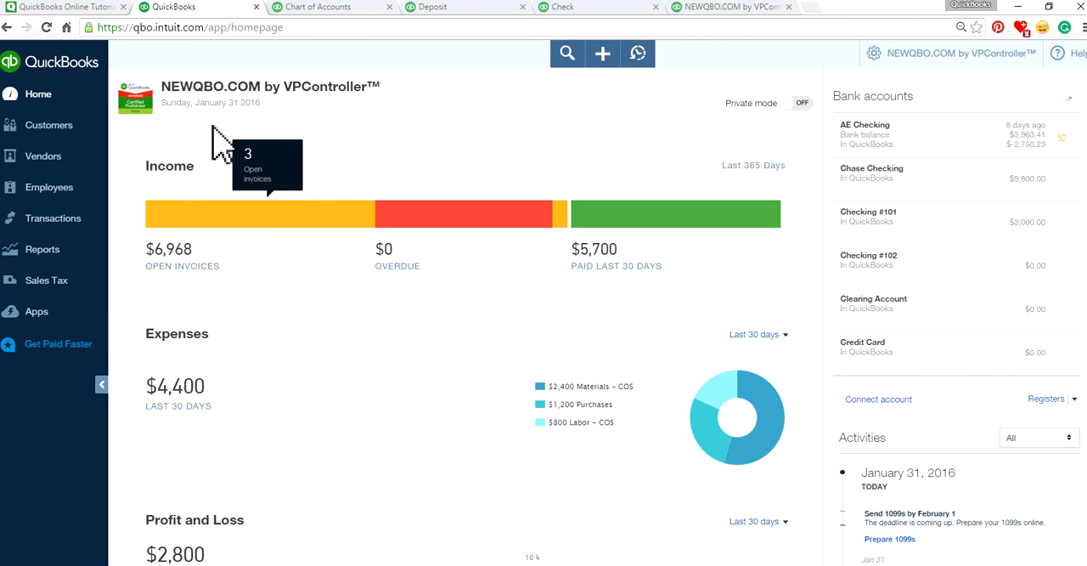
{"action": "left_click", "coordinate": [319, 7]}
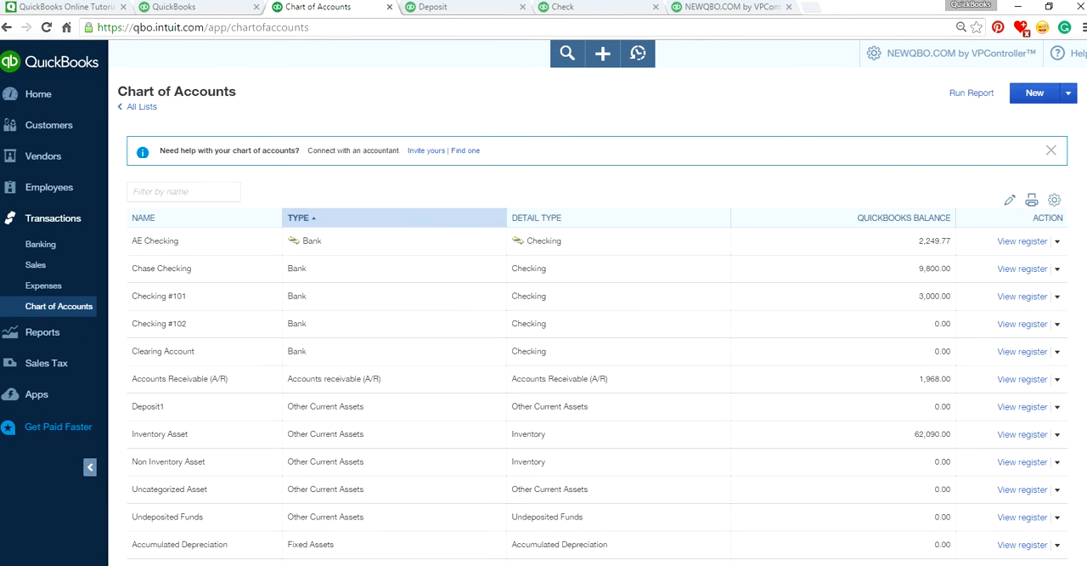
{"action": "scroll", "scroll_direction": "down", "scroll_amount": 3}
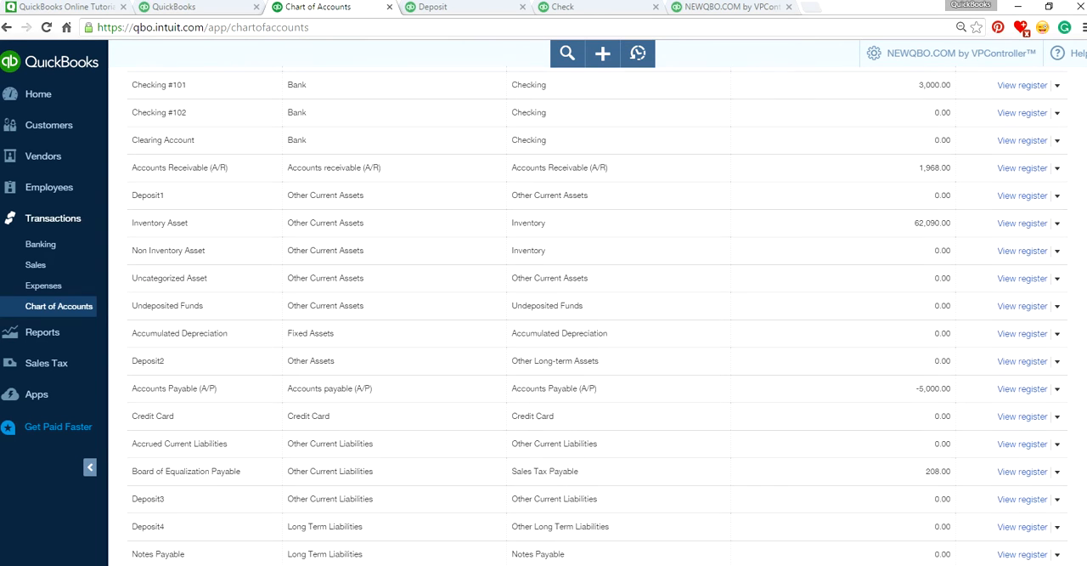
{"action": "scroll", "scroll_direction": "down", "scroll_amount": 3}
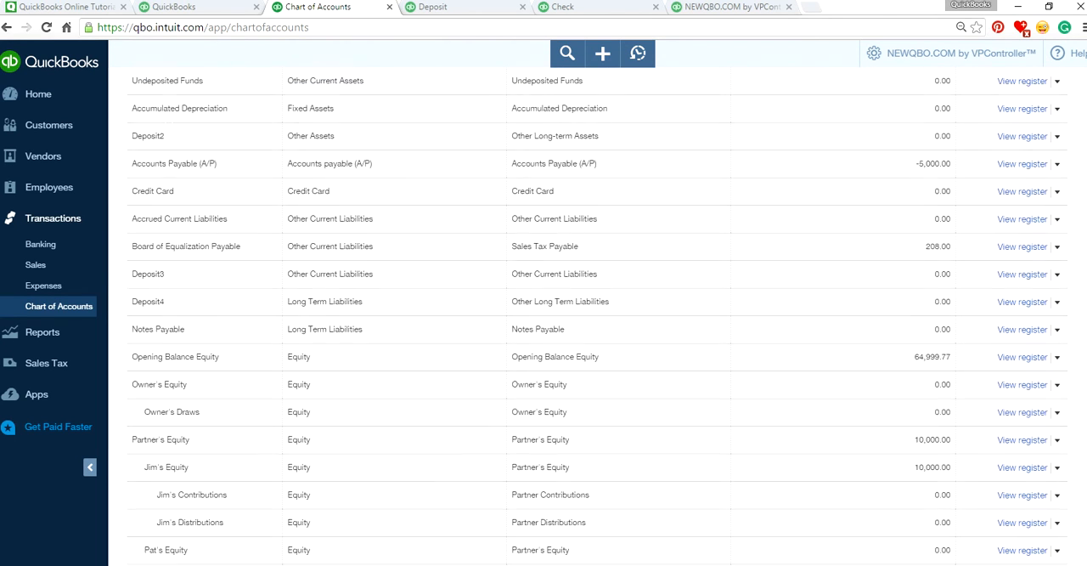
{"action": "scroll", "scroll_direction": "down", "scroll_amount": 3}
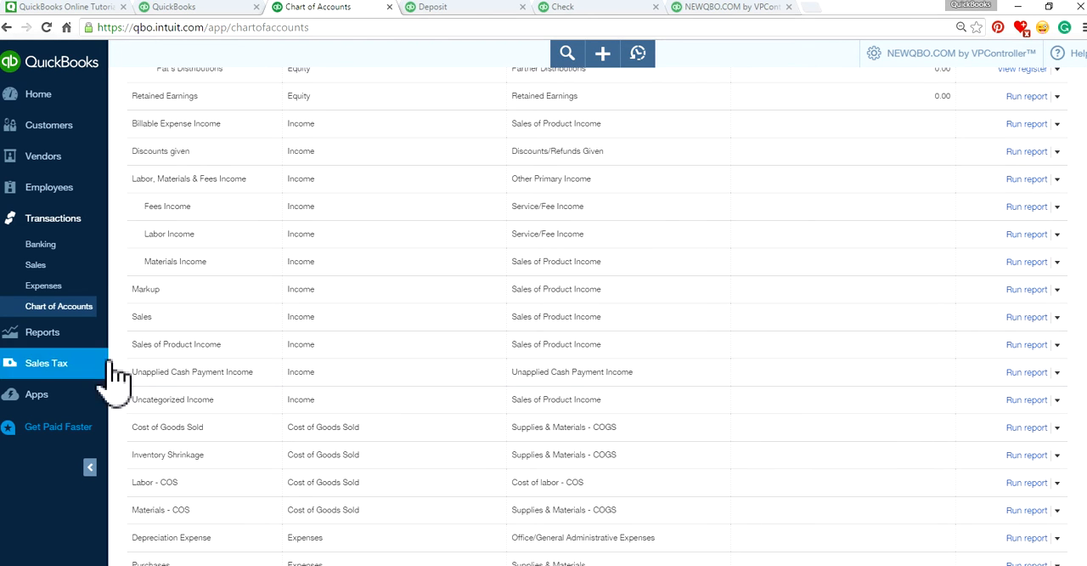
{"action": "double_click", "coordinate": [193, 370]}
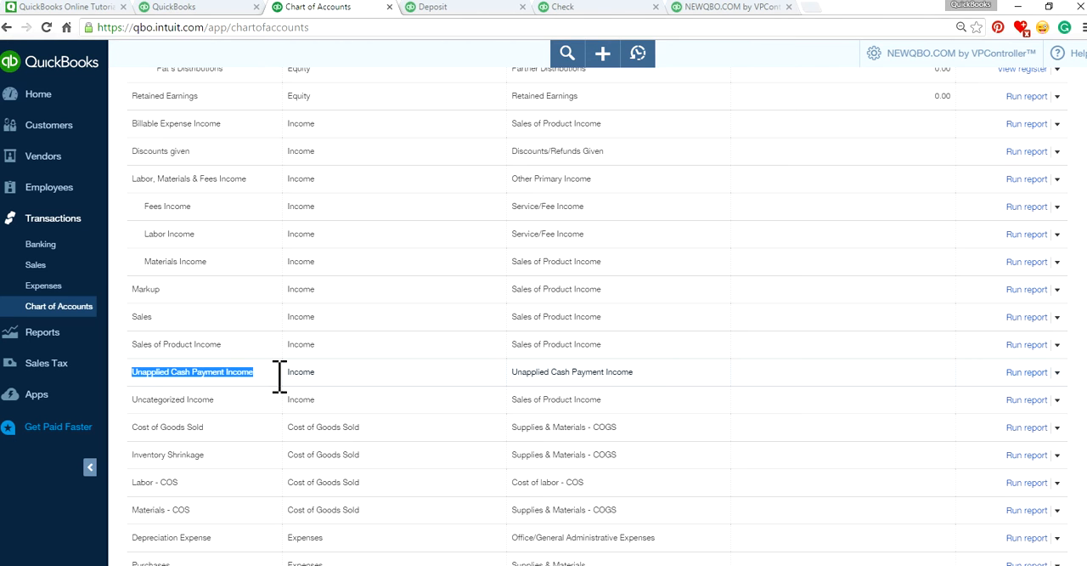
{"action": "scroll", "scroll_direction": "down", "scroll_amount": 3}
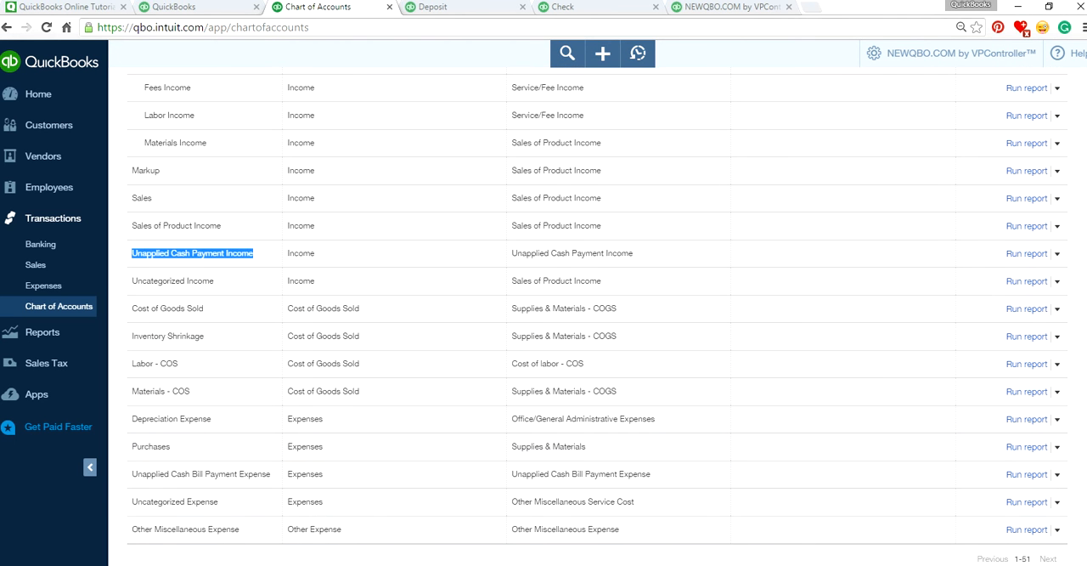
{"action": "mouse_move", "coordinate": [197, 478]}
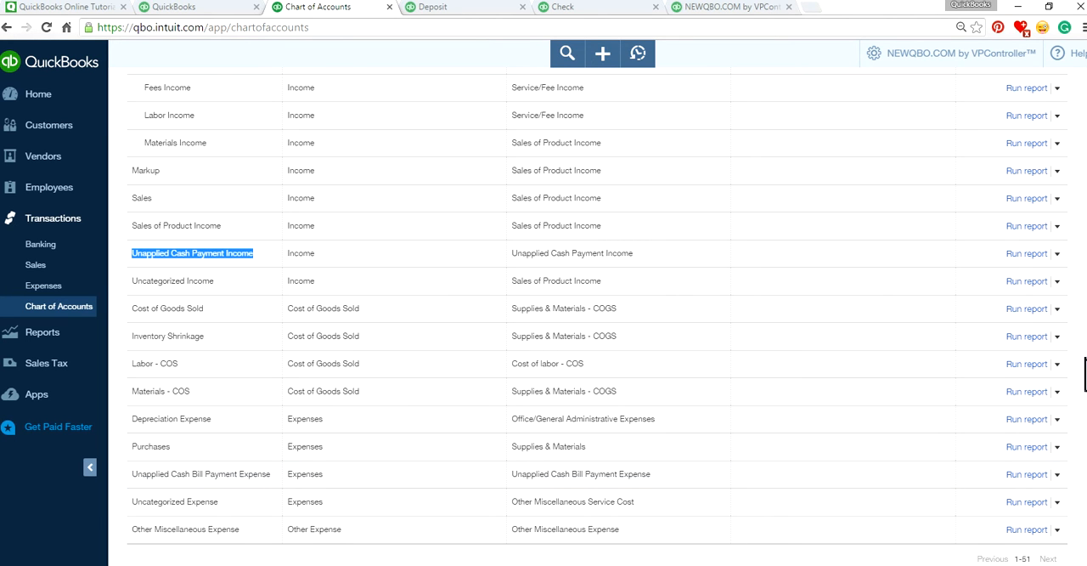
{"action": "mouse_move", "coordinate": [920, 303]}
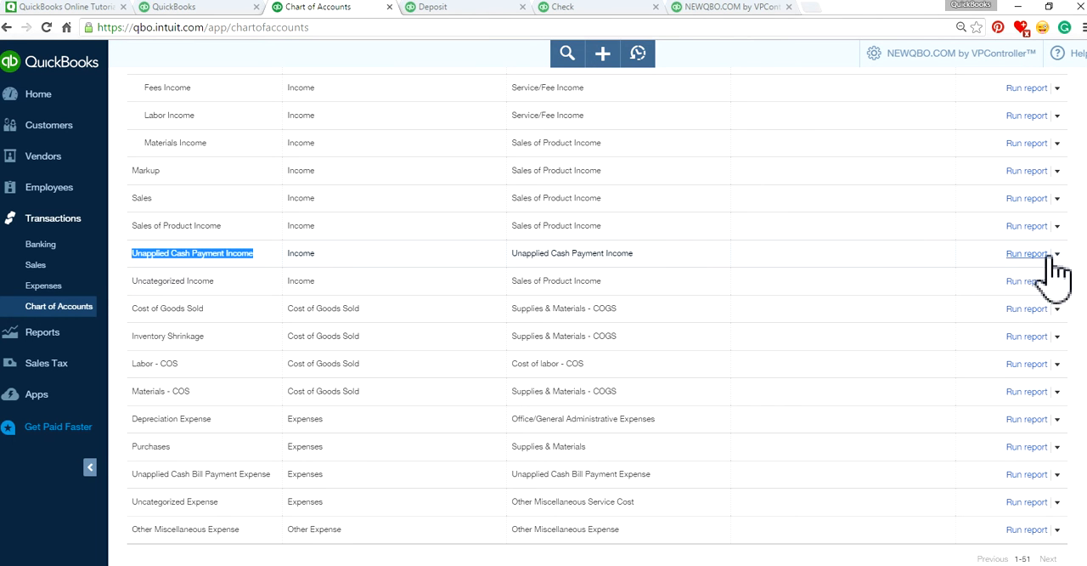
{"action": "left_click", "coordinate": [1057, 253]}
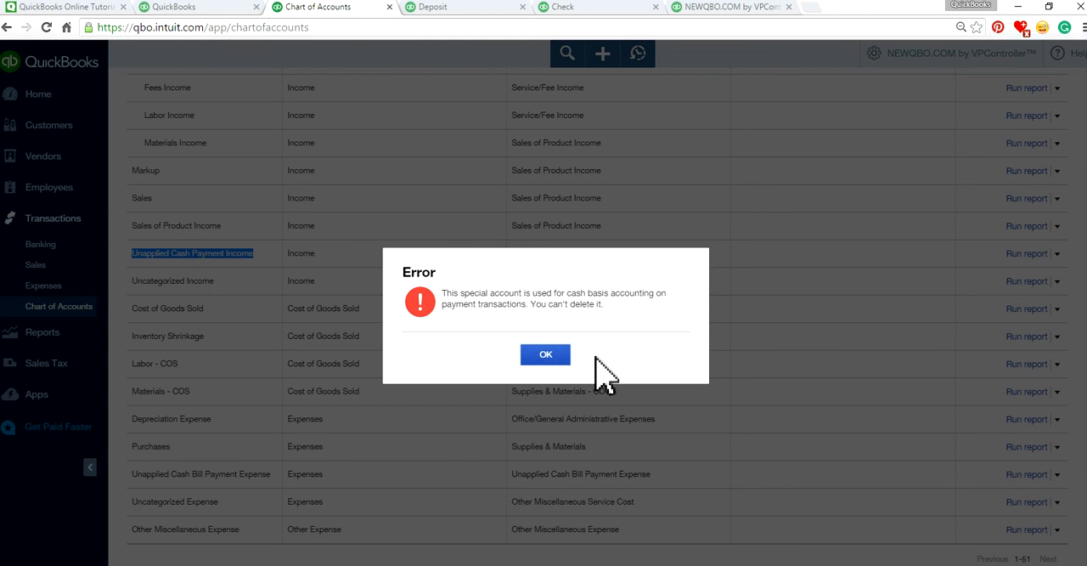
{"action": "left_click", "coordinate": [545, 355]}
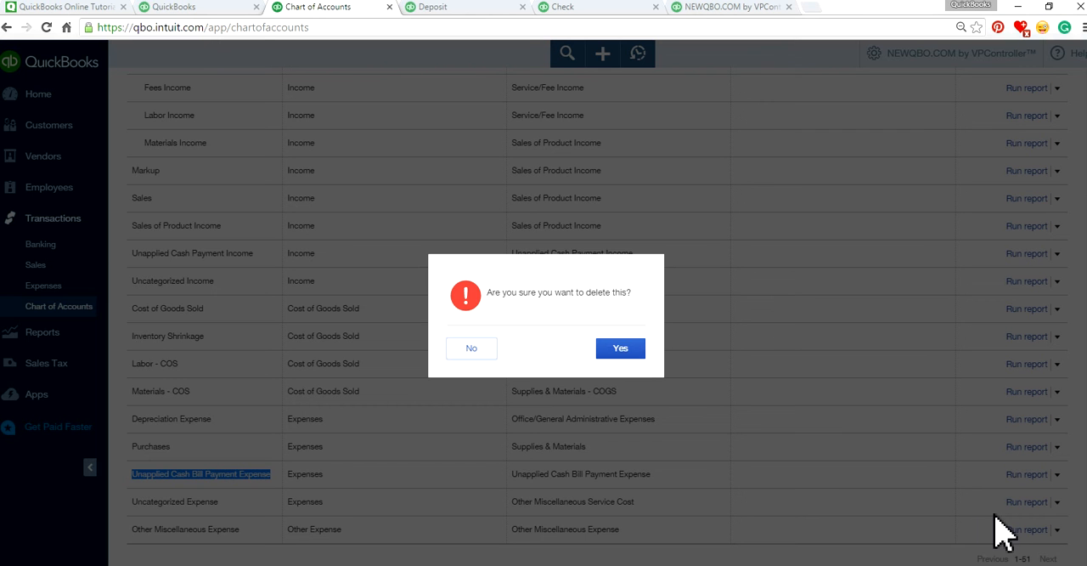
{"action": "left_click", "coordinate": [620, 348]}
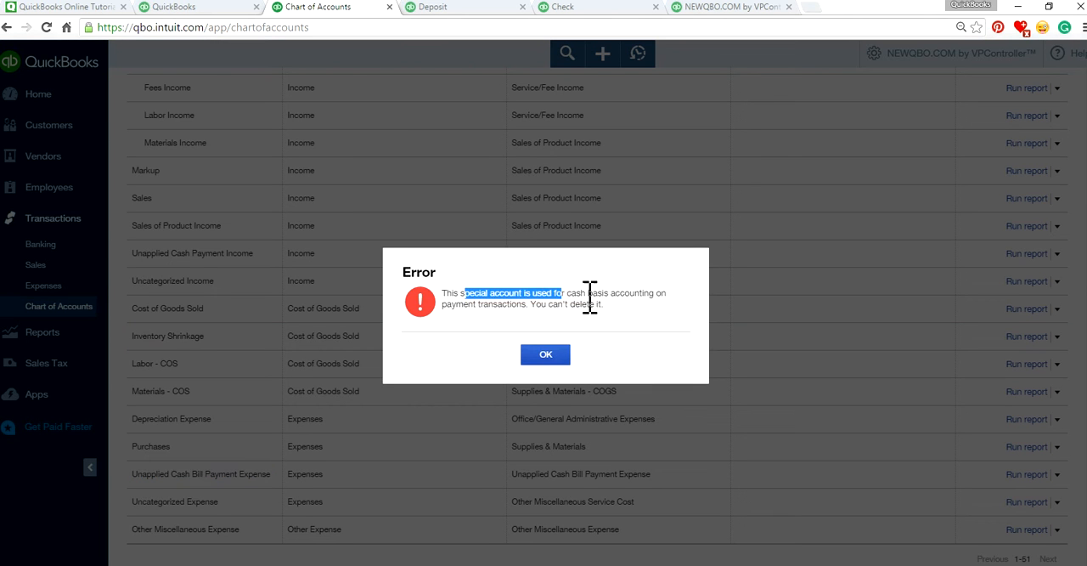
{"action": "left_click", "coordinate": [545, 355]}
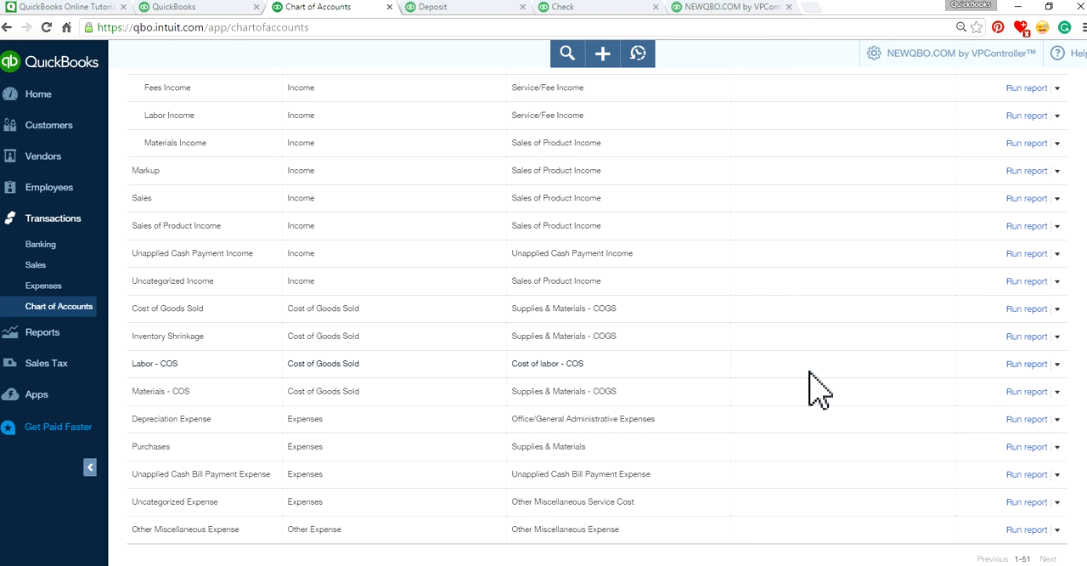
{"action": "mouse_move", "coordinate": [781, 381]}
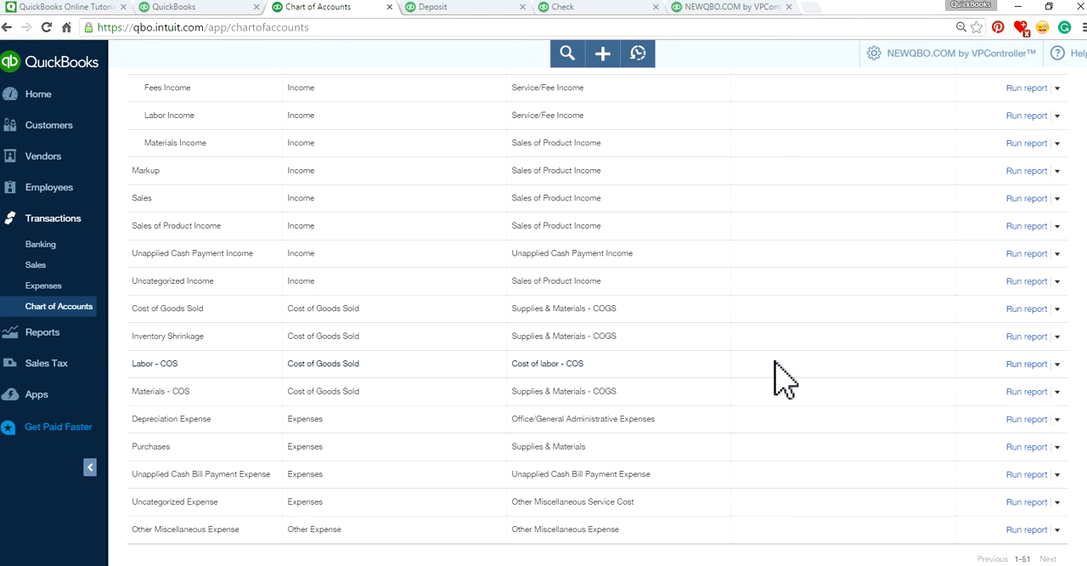
{"action": "mouse_move", "coordinate": [221, 363]}
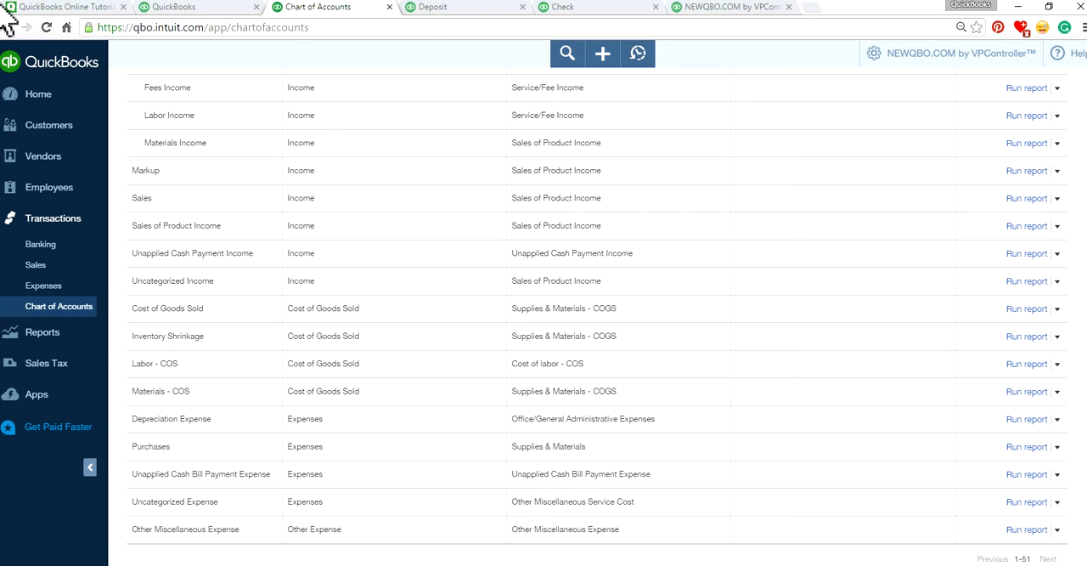
{"action": "mouse_move", "coordinate": [734, 30]}
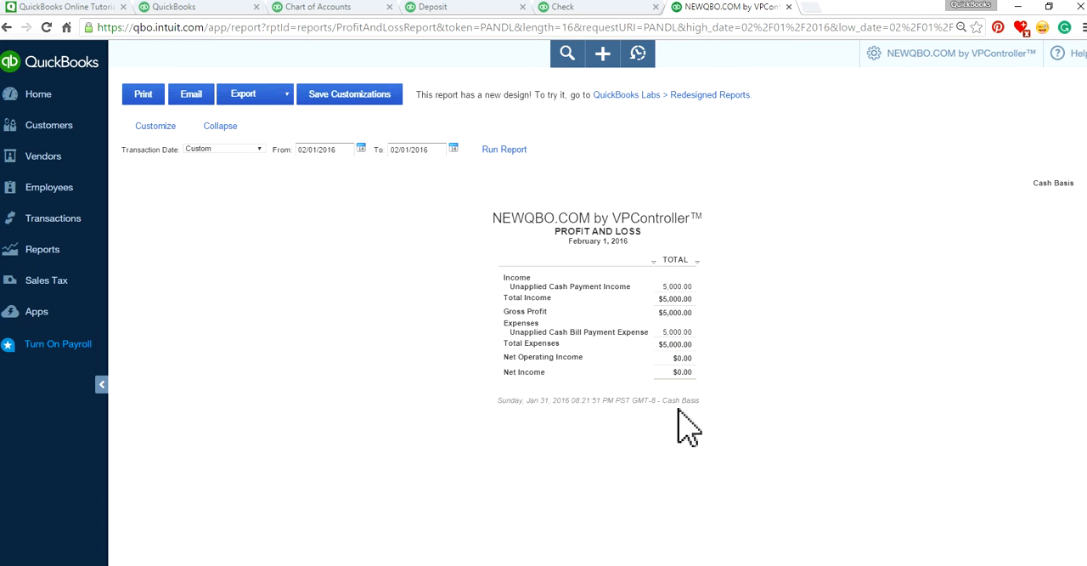
{"action": "mouse_move", "coordinate": [540, 297]}
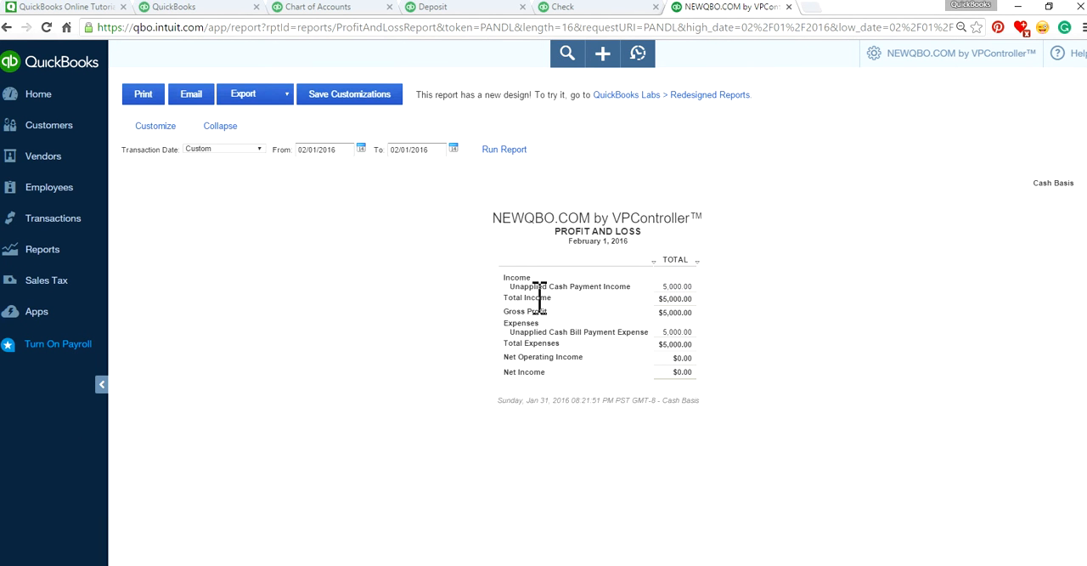
{"action": "mouse_move", "coordinate": [577, 263]}
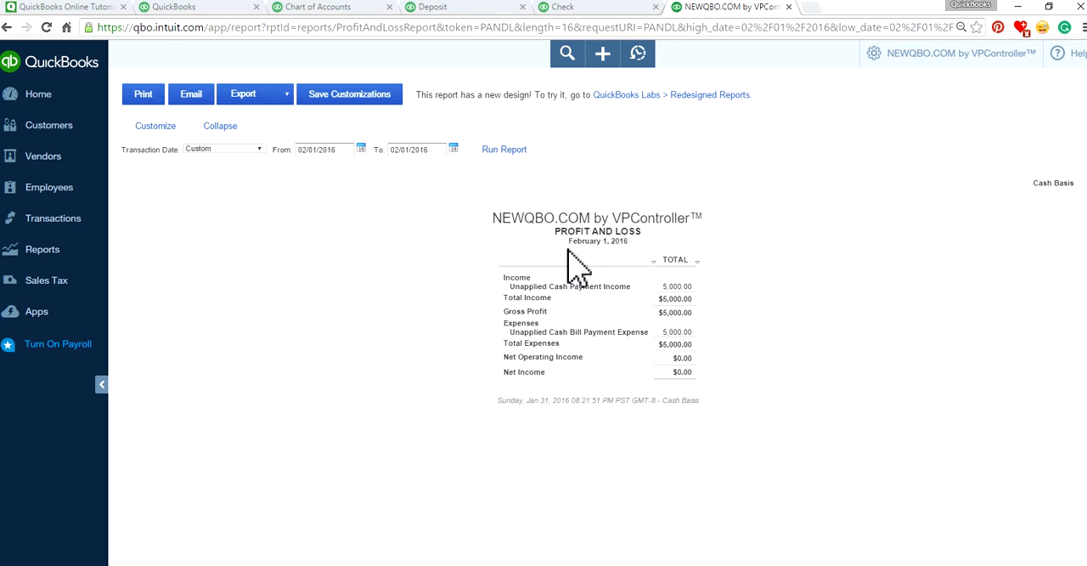
{"action": "mouse_move", "coordinate": [665, 306]}
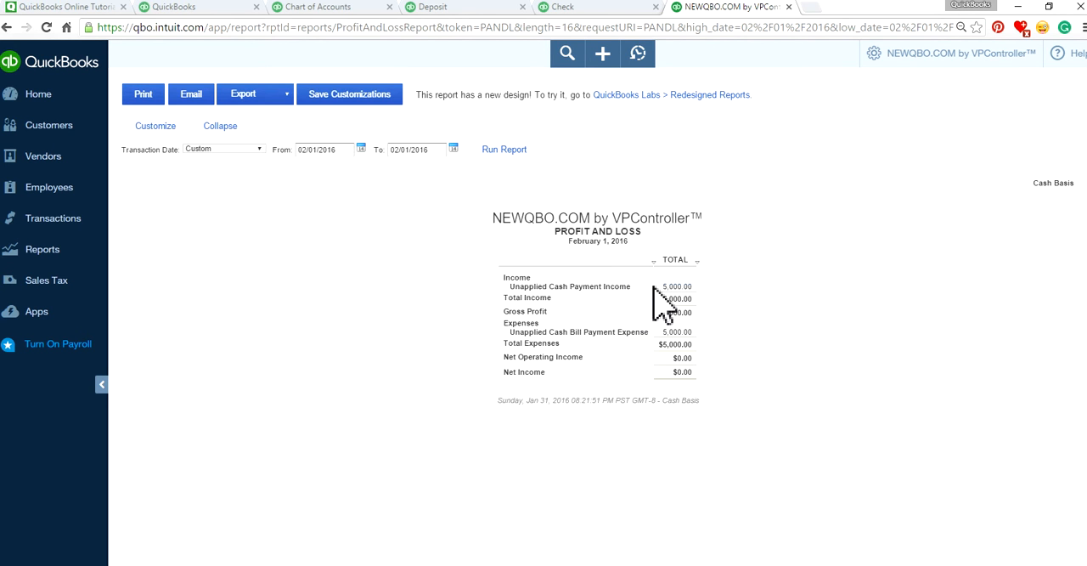
{"action": "mouse_move", "coordinate": [543, 356]}
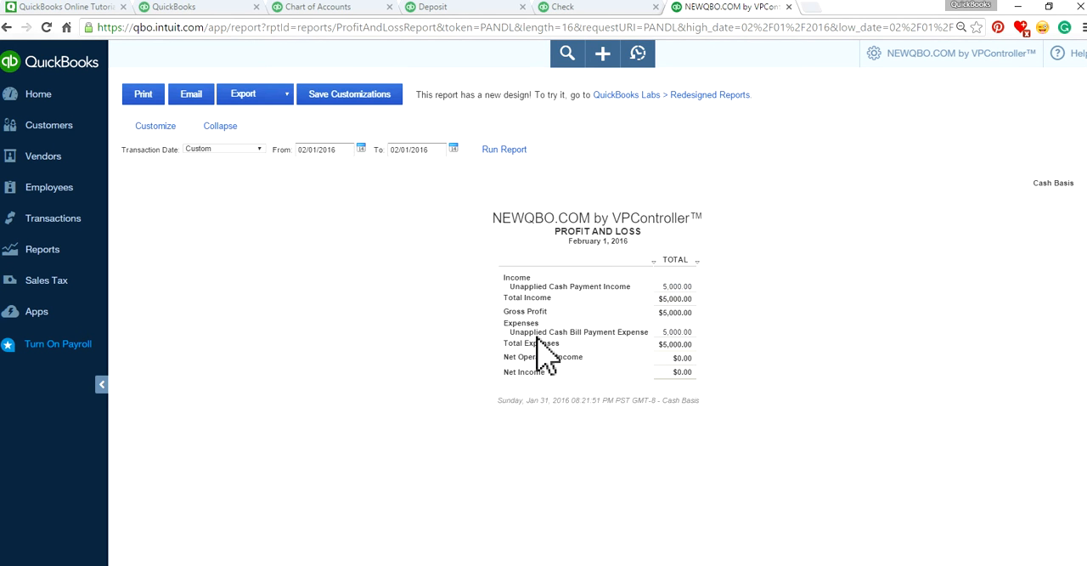
{"action": "mouse_move", "coordinate": [615, 333]}
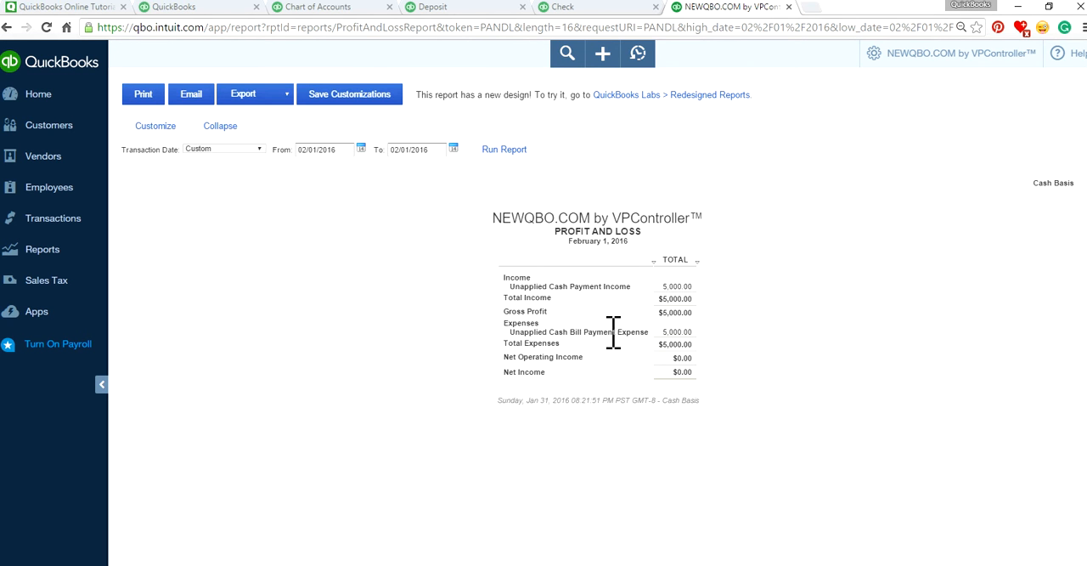
{"action": "mouse_move", "coordinate": [639, 333]}
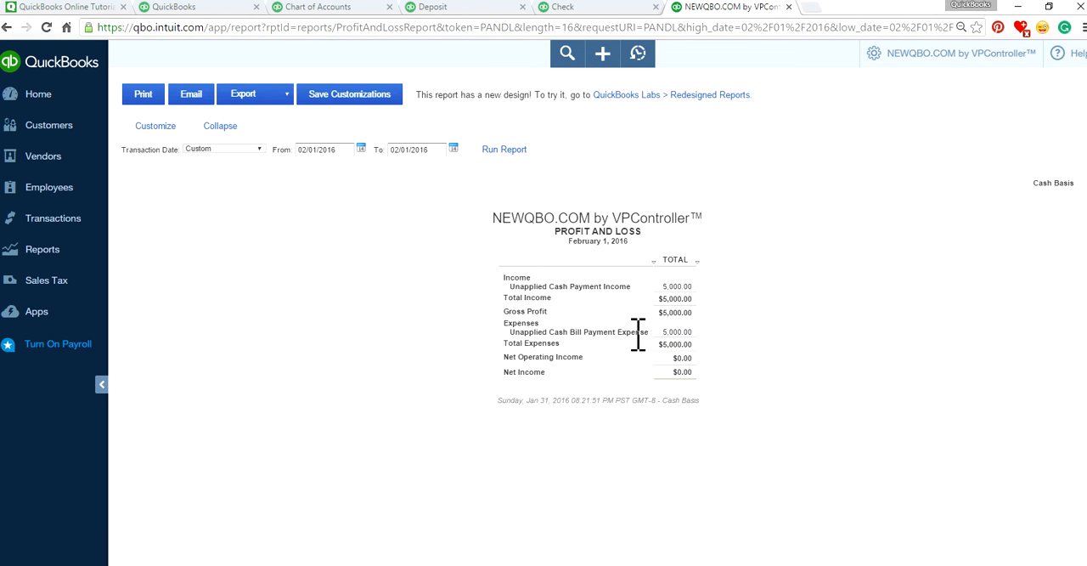
{"action": "mouse_move", "coordinate": [489, 105]}
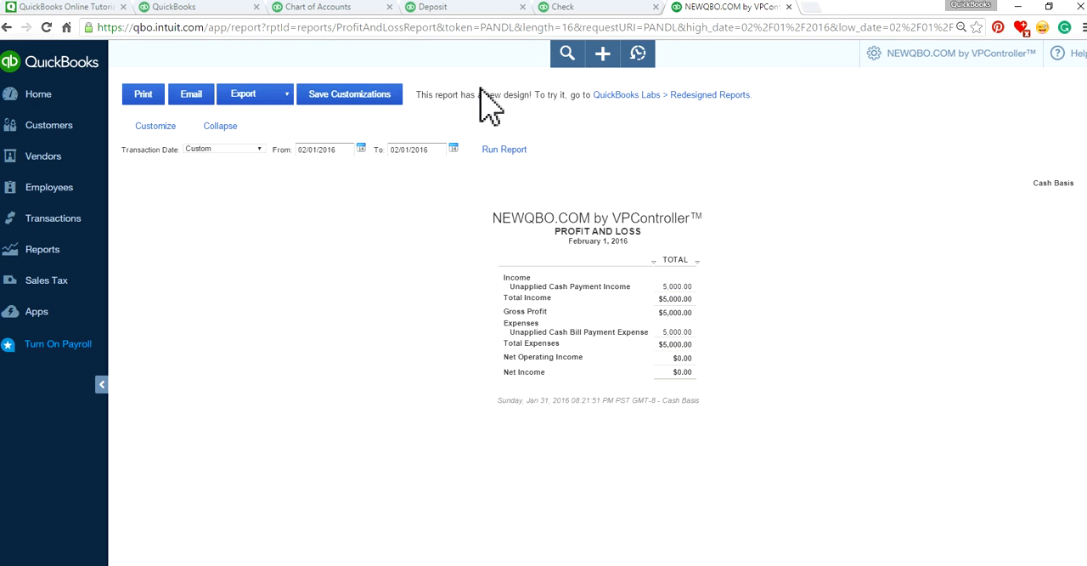
Step: Switch to the $5,000 Everest Construction deposit posted to Accounts Receivable
{"action": "left_click", "coordinate": [433, 6]}
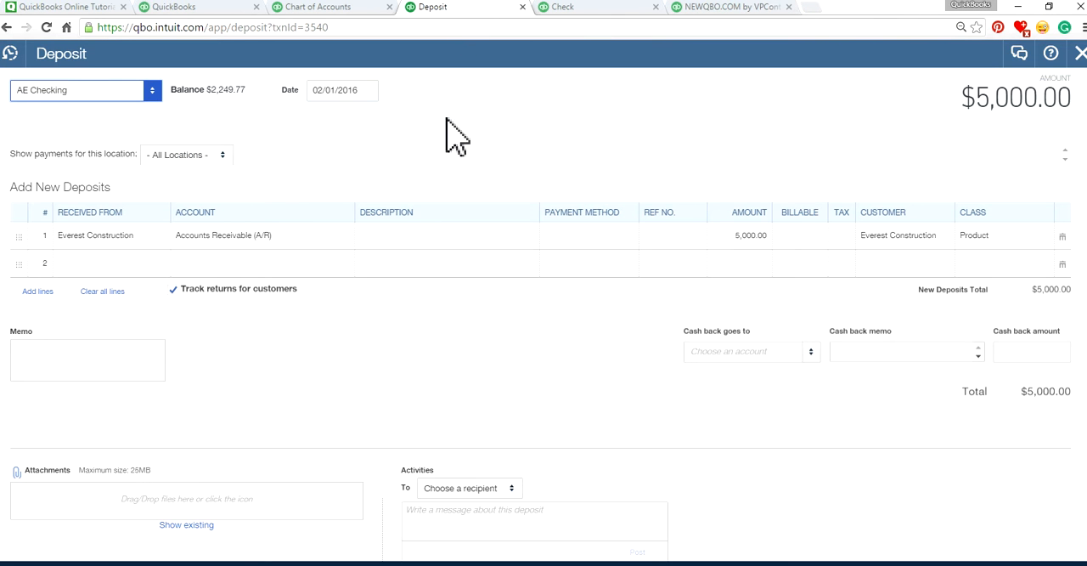
{"action": "mouse_move", "coordinate": [94, 89]}
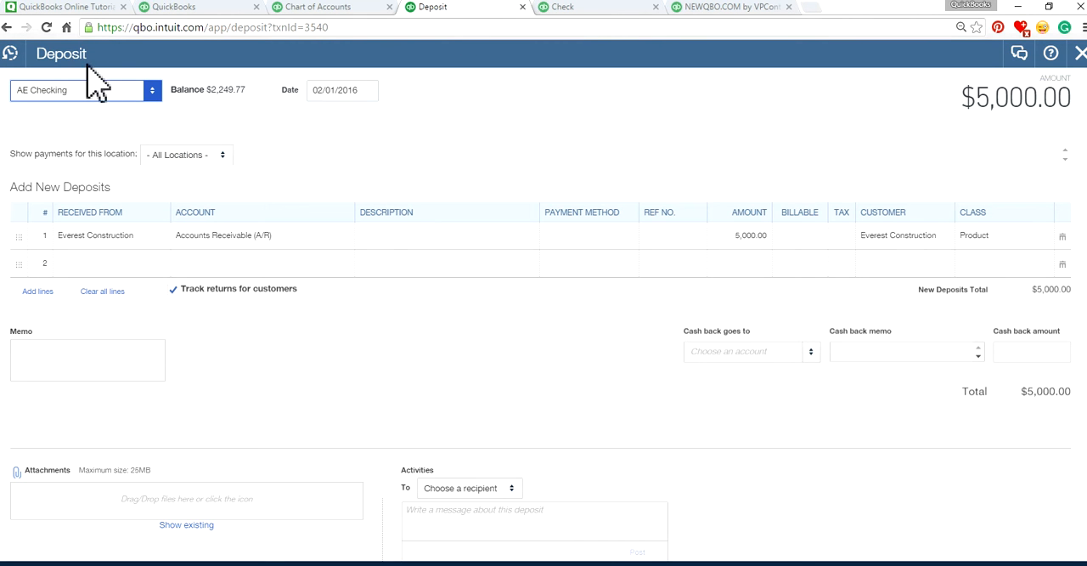
{"action": "mouse_move", "coordinate": [123, 269]}
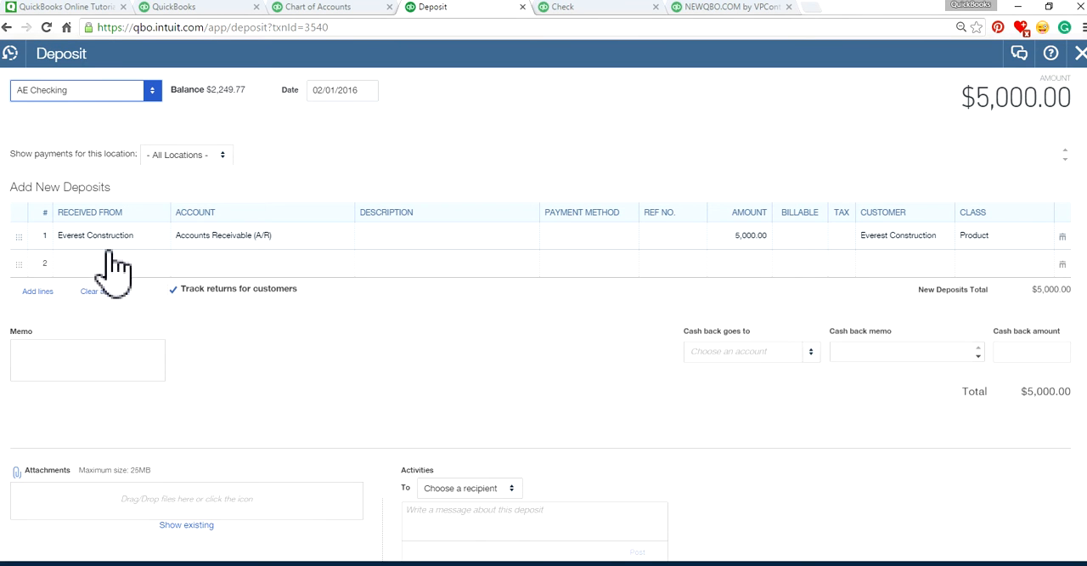
{"action": "mouse_move", "coordinate": [68, 255]}
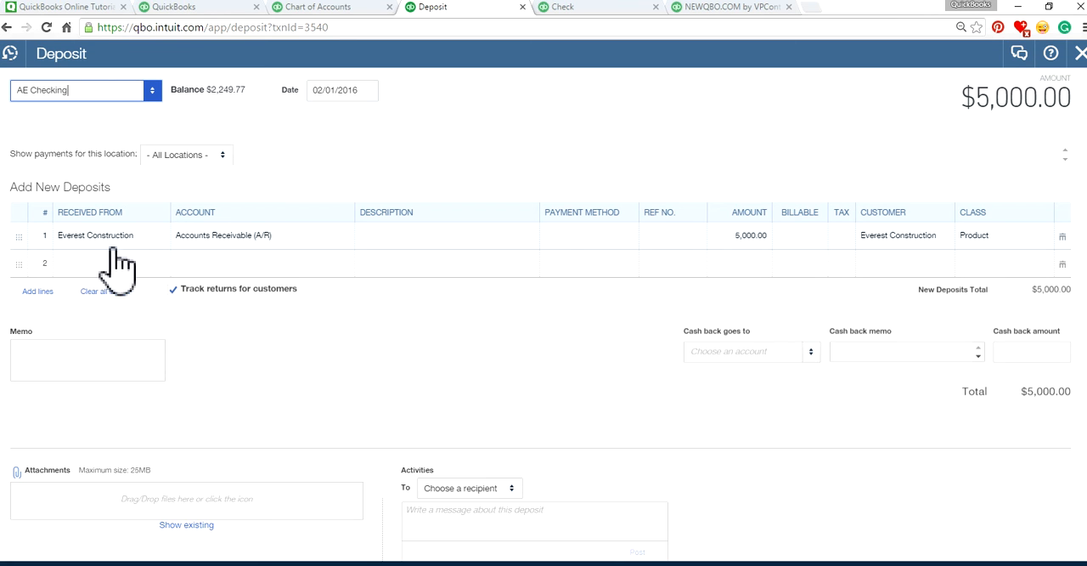
{"action": "mouse_move", "coordinate": [314, 255]}
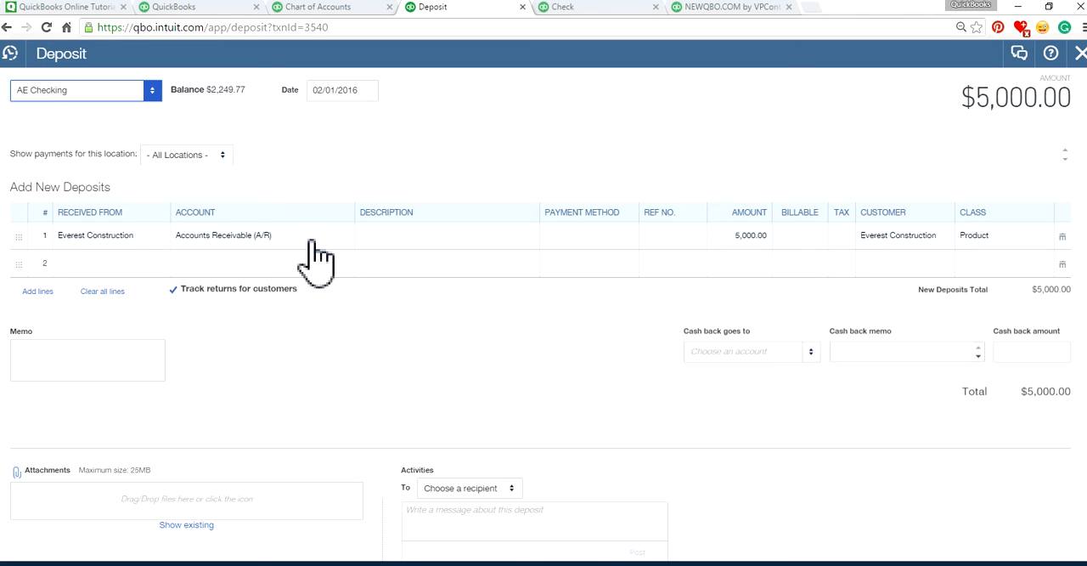
{"action": "mouse_move", "coordinate": [228, 265]}
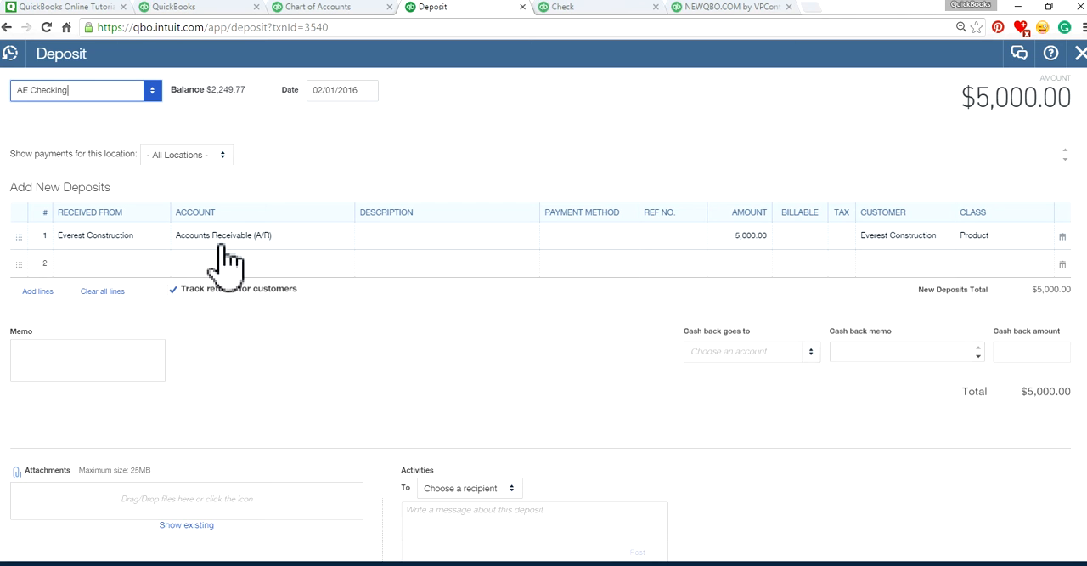
{"action": "mouse_move", "coordinate": [309, 255]}
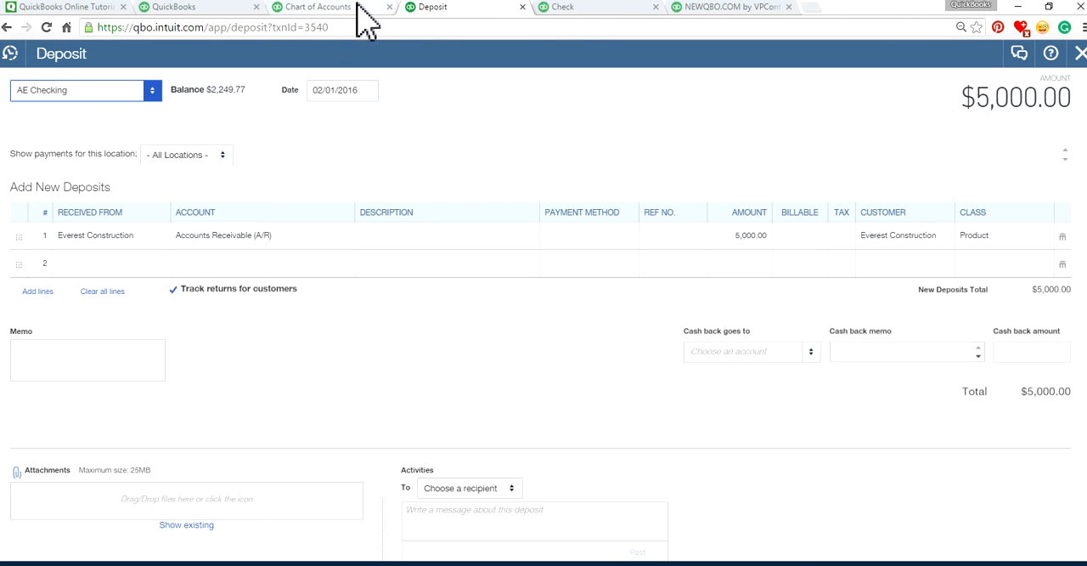
{"action": "left_click", "coordinate": [562, 7]}
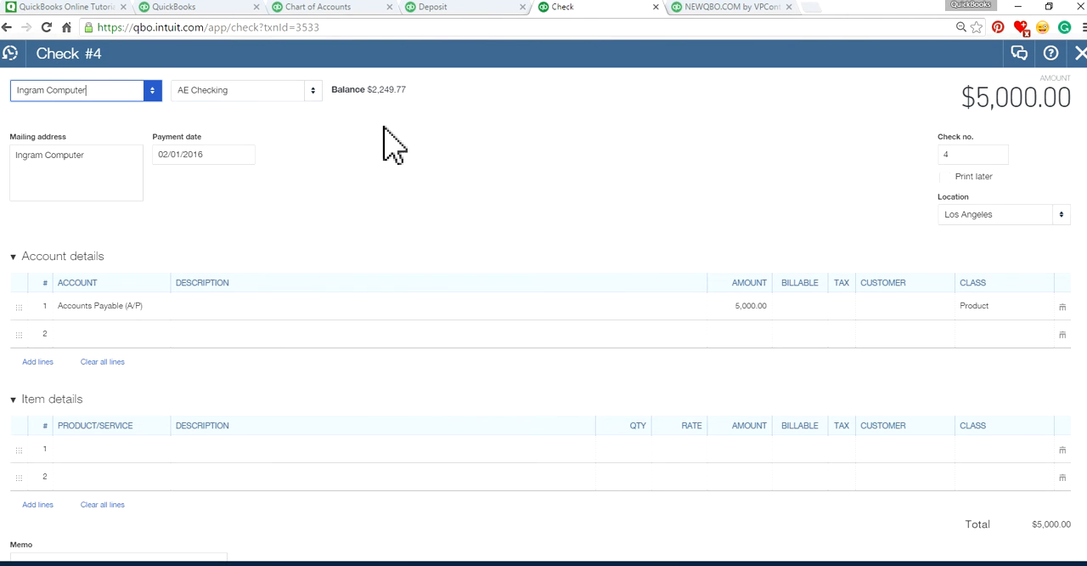
{"action": "mouse_move", "coordinate": [613, 140]}
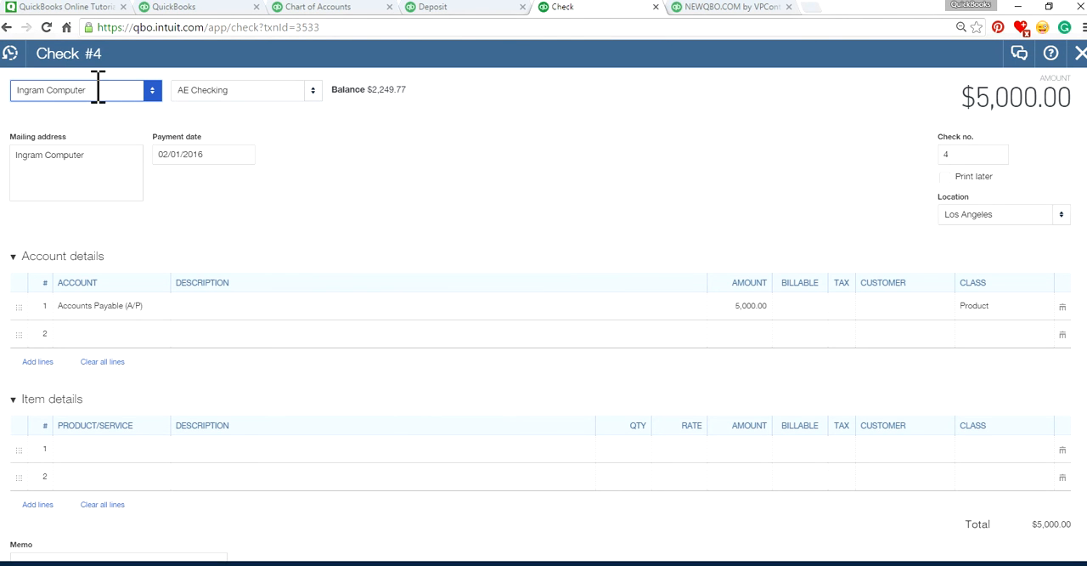
{"action": "mouse_move", "coordinate": [78, 338]}
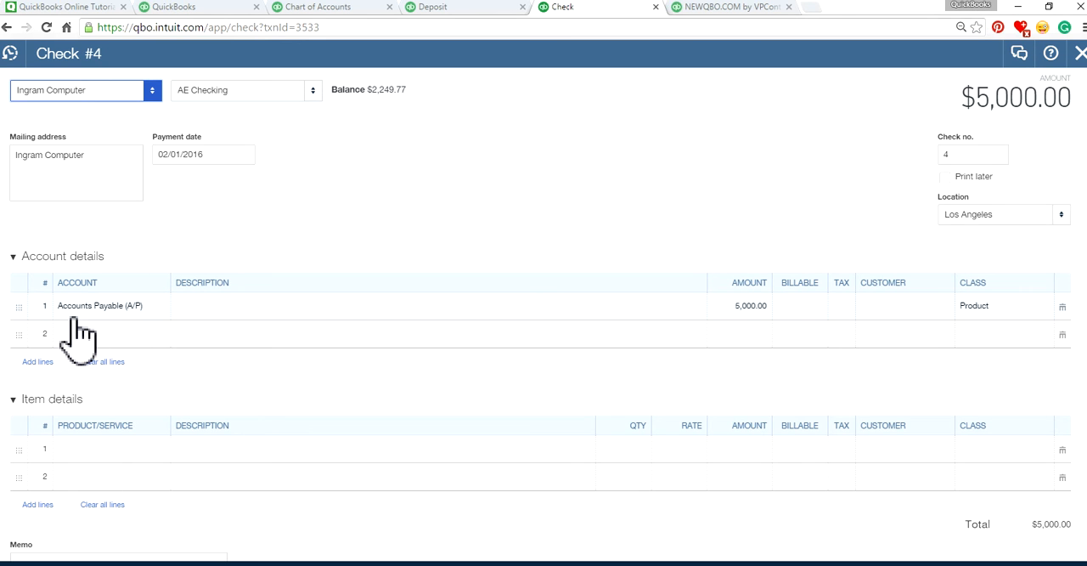
{"action": "mouse_move", "coordinate": [134, 340]}
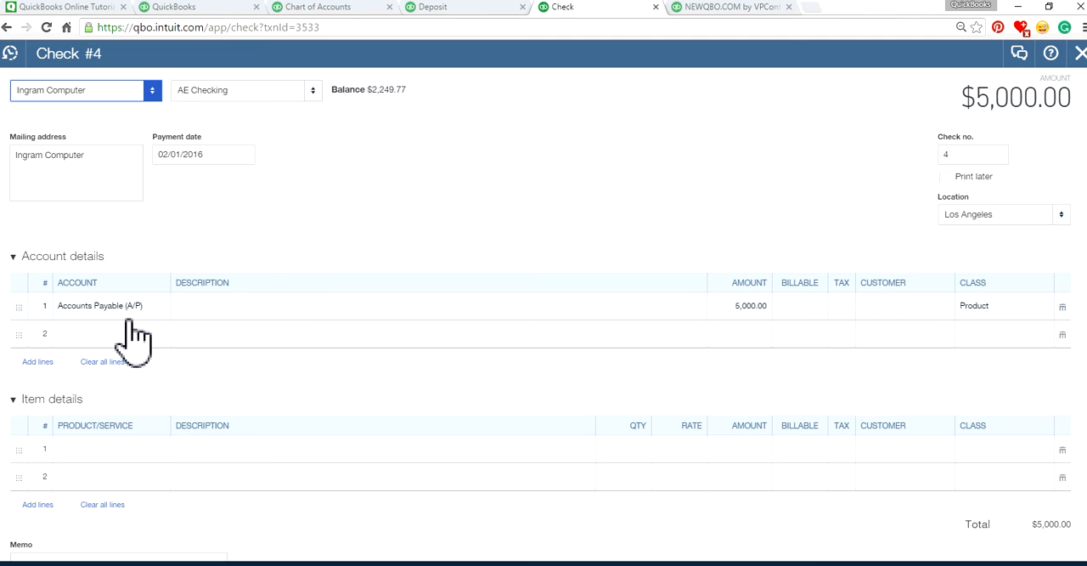
{"action": "left_click", "coordinate": [77, 90]}
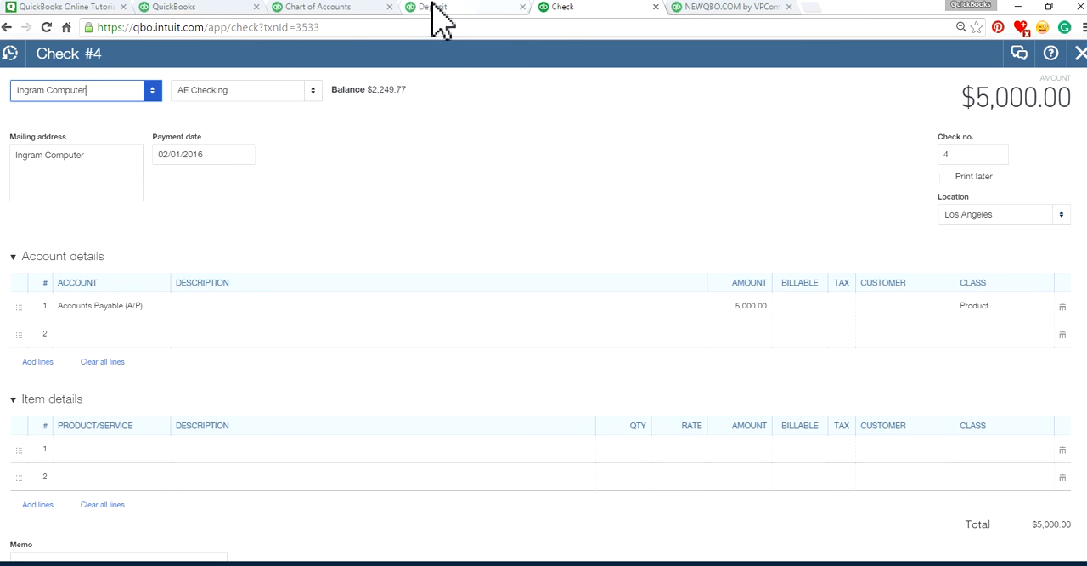
{"action": "left_click", "coordinate": [433, 7]}
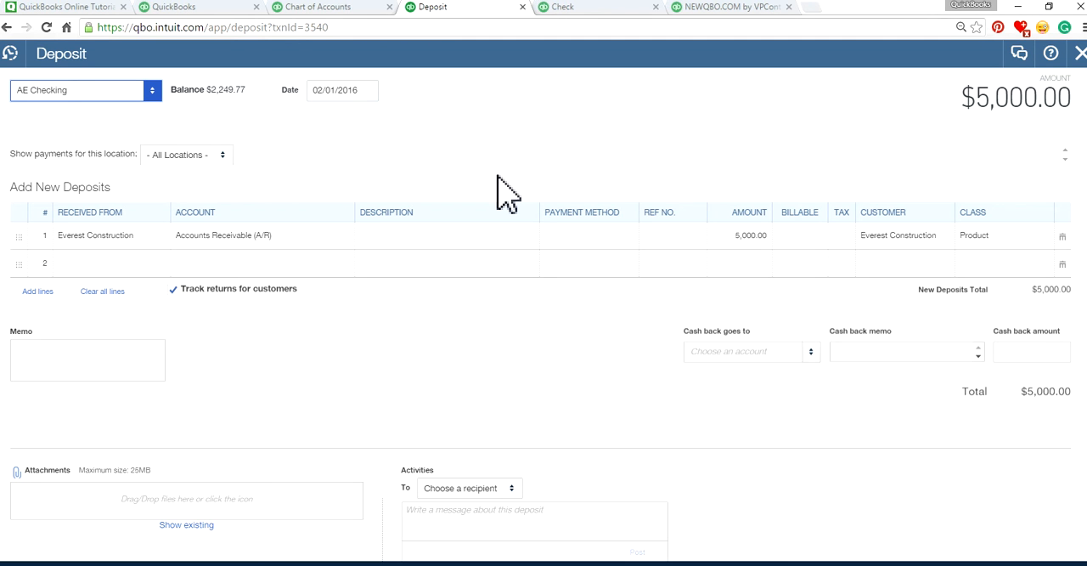
Step: Review the Profit and Loss and check #4, then return to the Chart of Accounts
{"action": "left_click", "coordinate": [339, 90]}
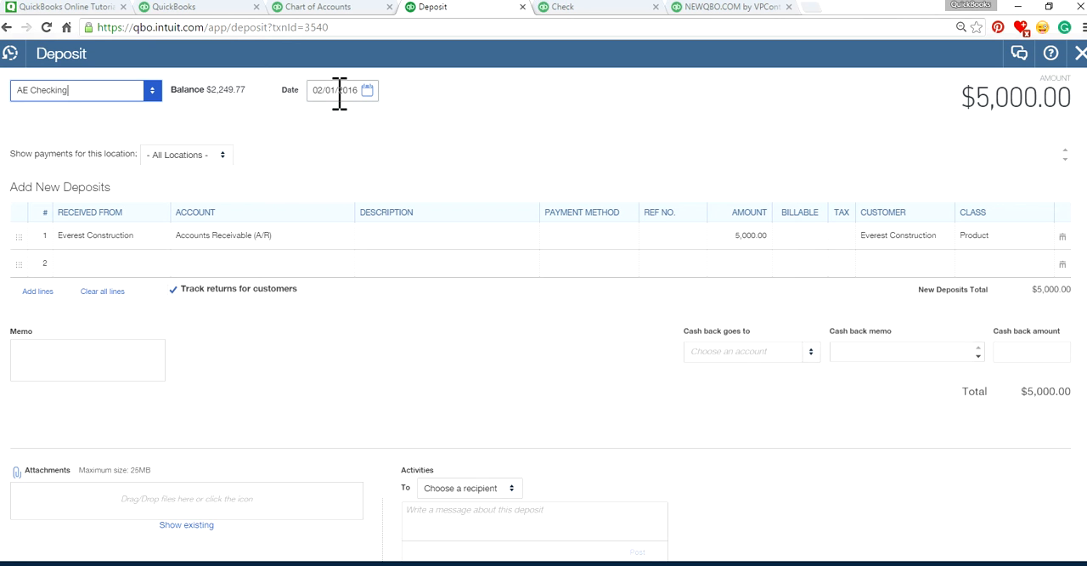
{"action": "left_click", "coordinate": [730, 7]}
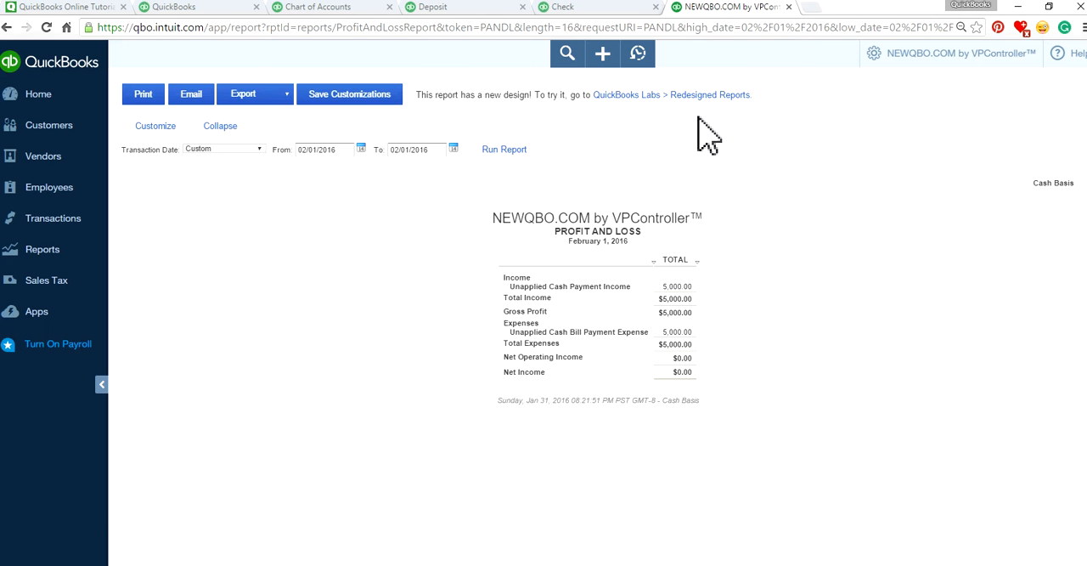
{"action": "mouse_move", "coordinate": [632, 292]}
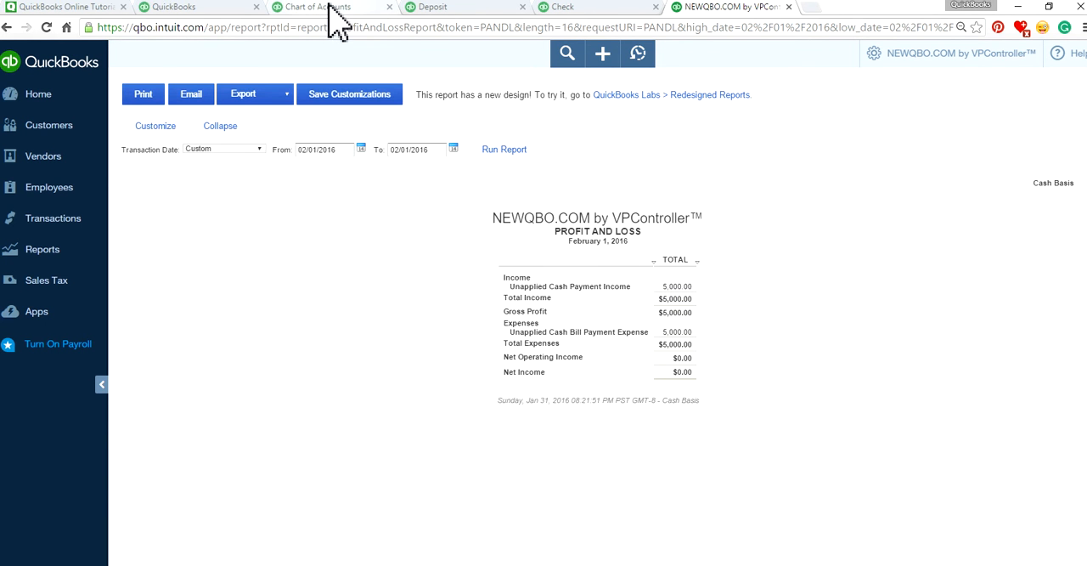
{"action": "left_click", "coordinate": [564, 7]}
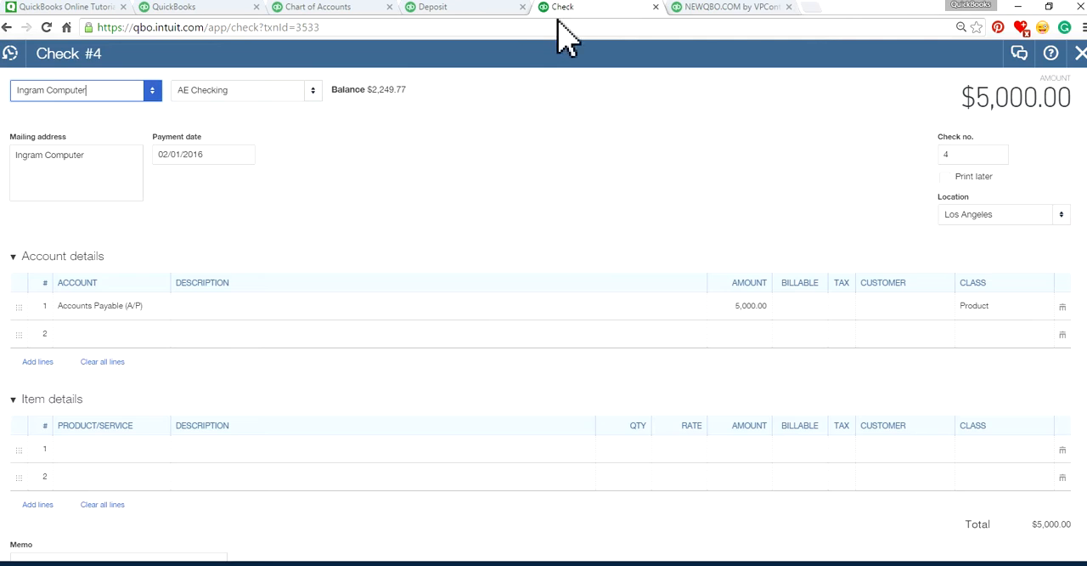
{"action": "mouse_move", "coordinate": [346, 207]}
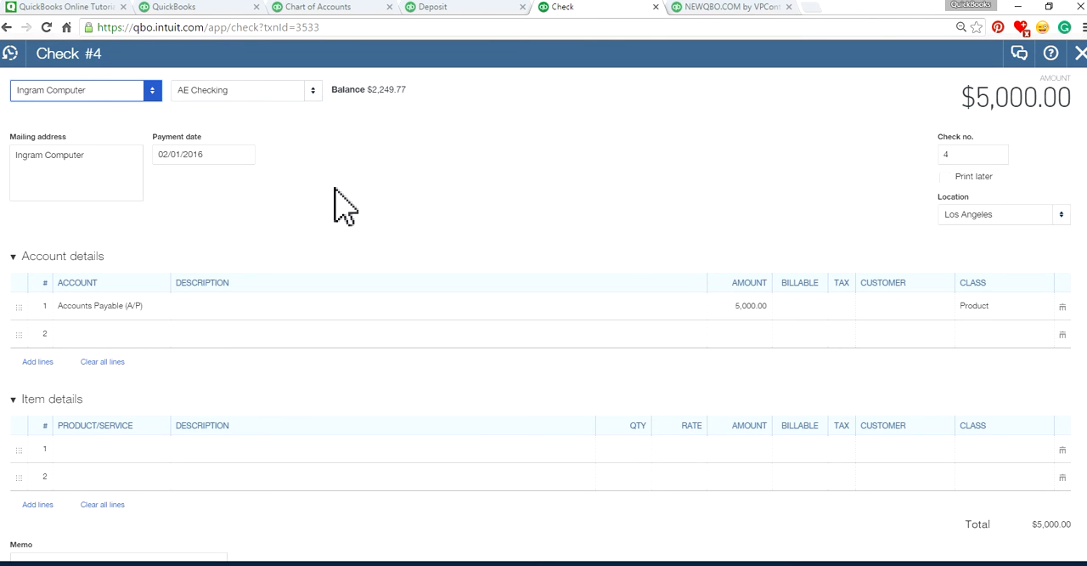
{"action": "mouse_move", "coordinate": [234, 331]}
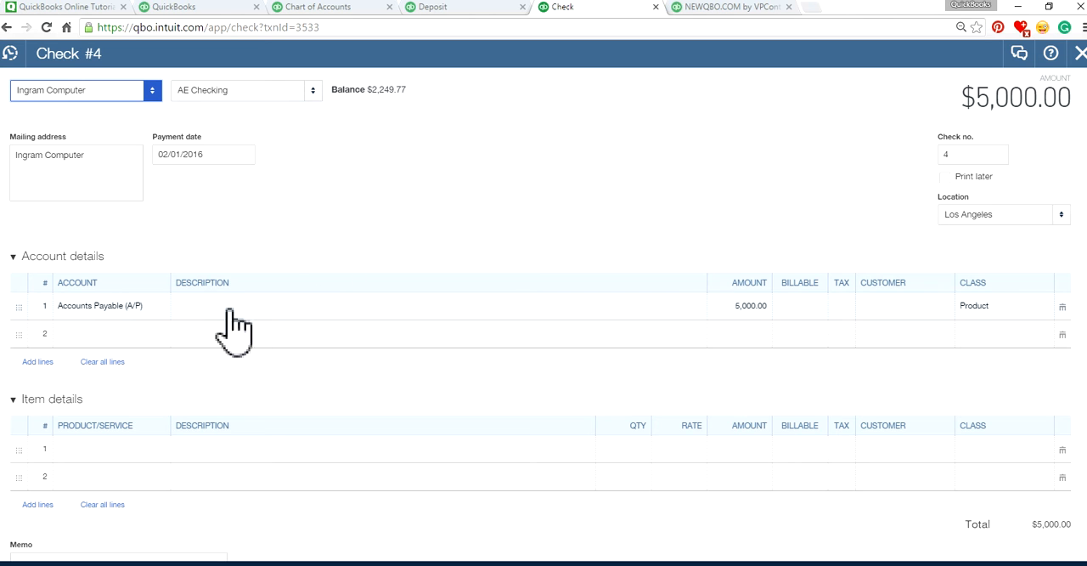
{"action": "mouse_move", "coordinate": [127, 331]}
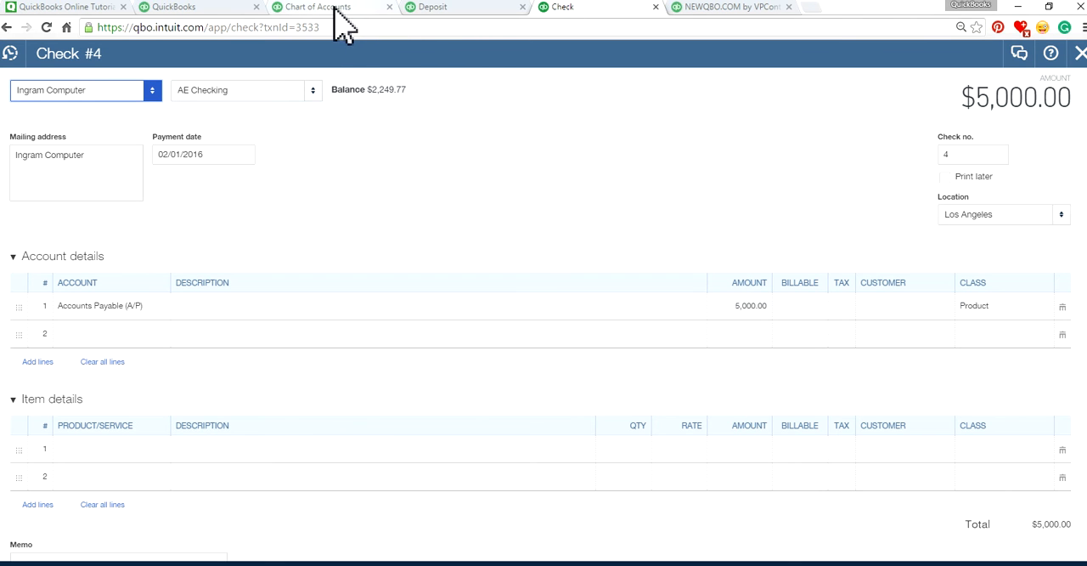
{"action": "left_click", "coordinate": [319, 7]}
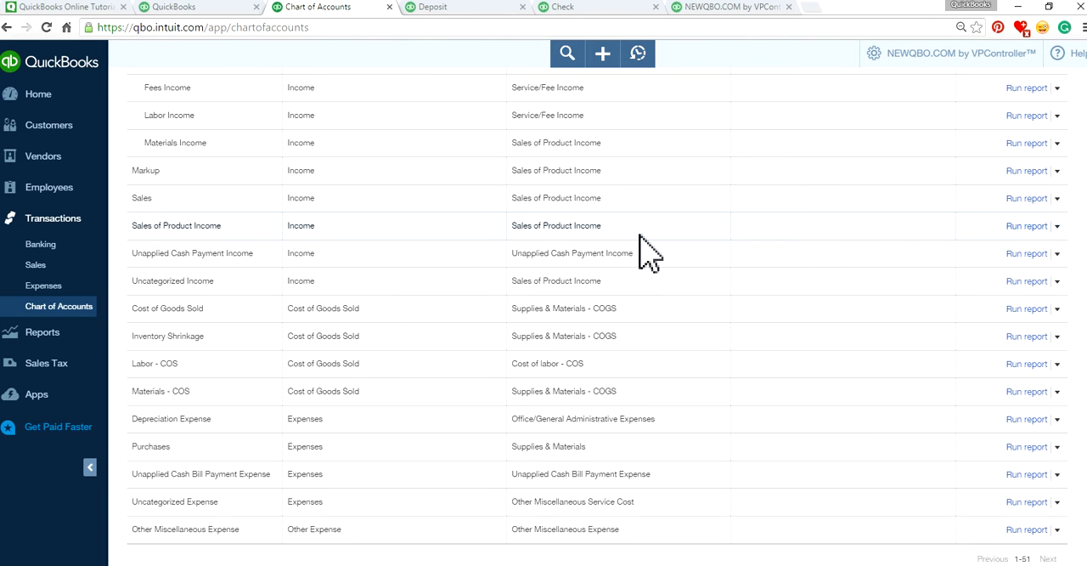
{"action": "mouse_move", "coordinate": [717, 280]}
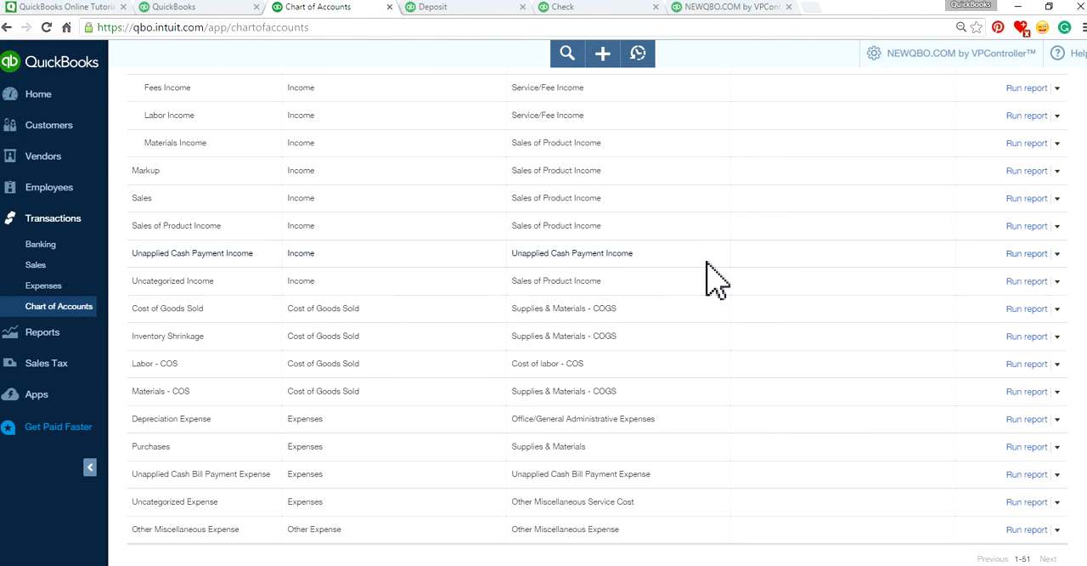
{"action": "mouse_move", "coordinate": [773, 289]}
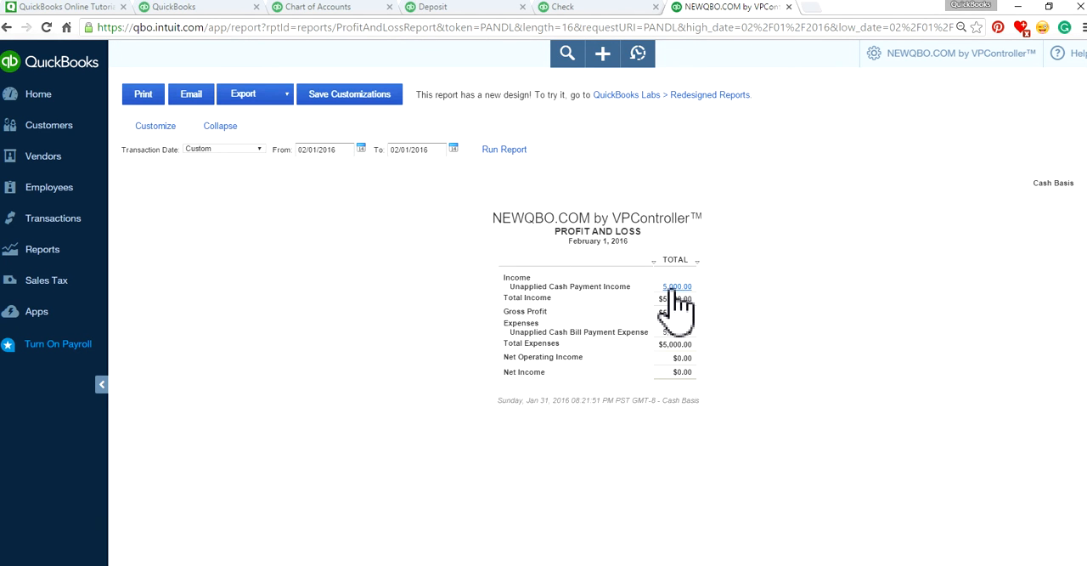
{"action": "mouse_move", "coordinate": [864, 177]}
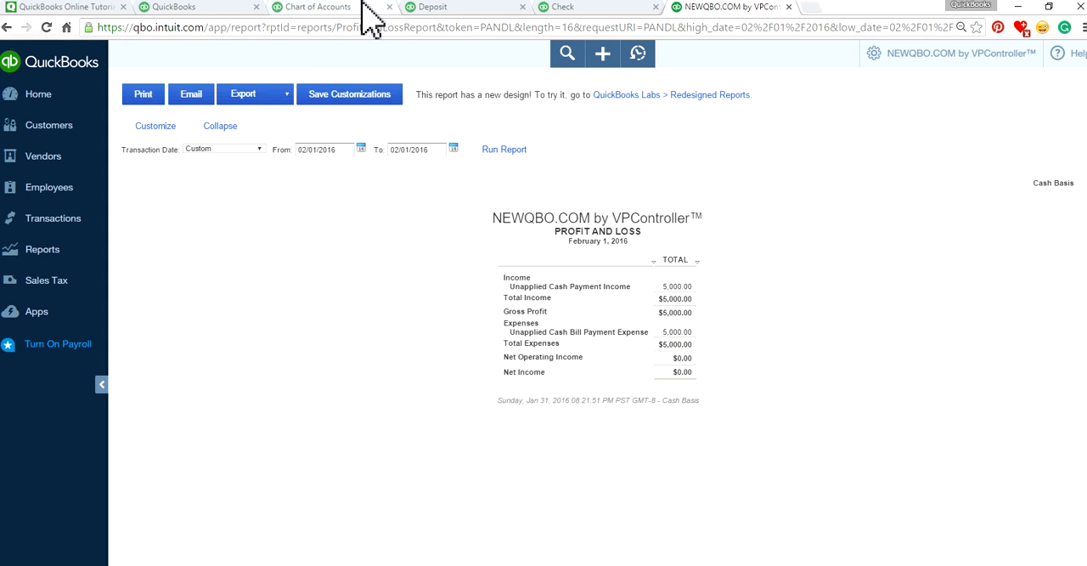
{"action": "mouse_move", "coordinate": [234, 19]}
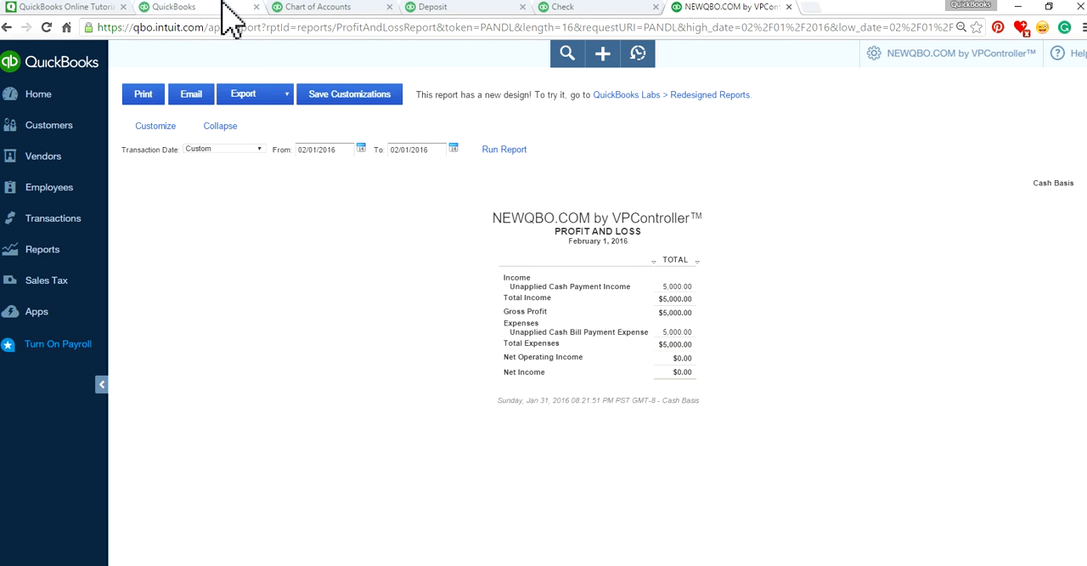
{"action": "mouse_move", "coordinate": [518, 306]}
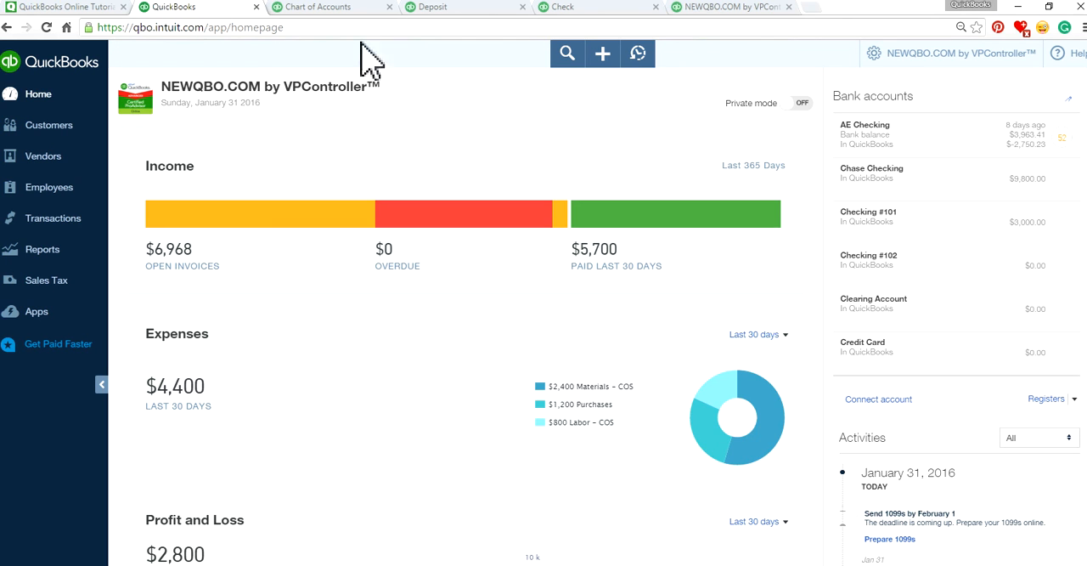
Step: Start an invoice for Everest Construction with a Sales line at rate 5,000.00
{"action": "left_click", "coordinate": [601, 53]}
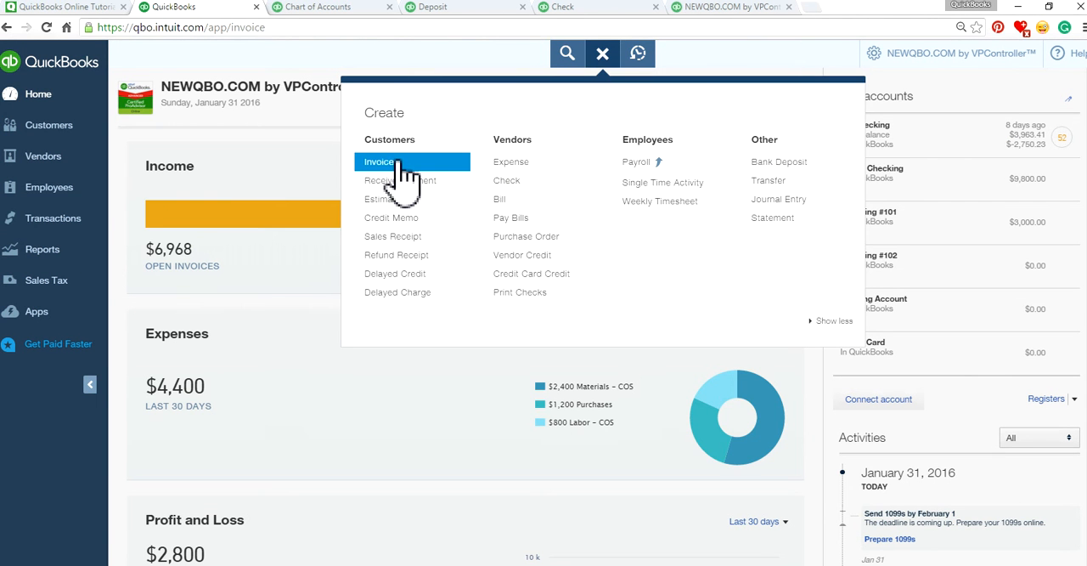
{"action": "left_click", "coordinate": [378, 161]}
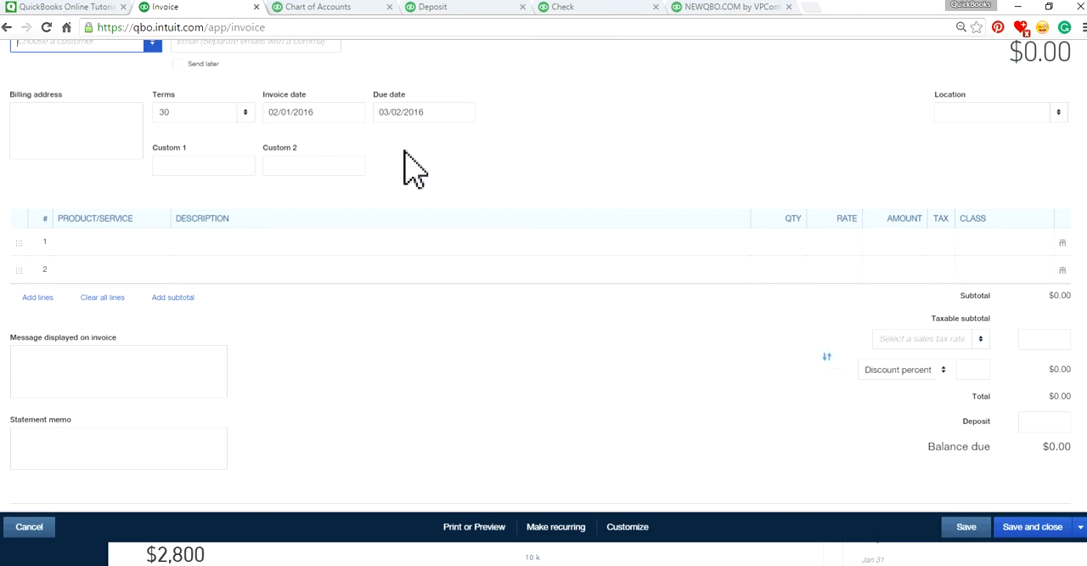
{"action": "scroll", "scroll_direction": "up", "scroll_amount": 3}
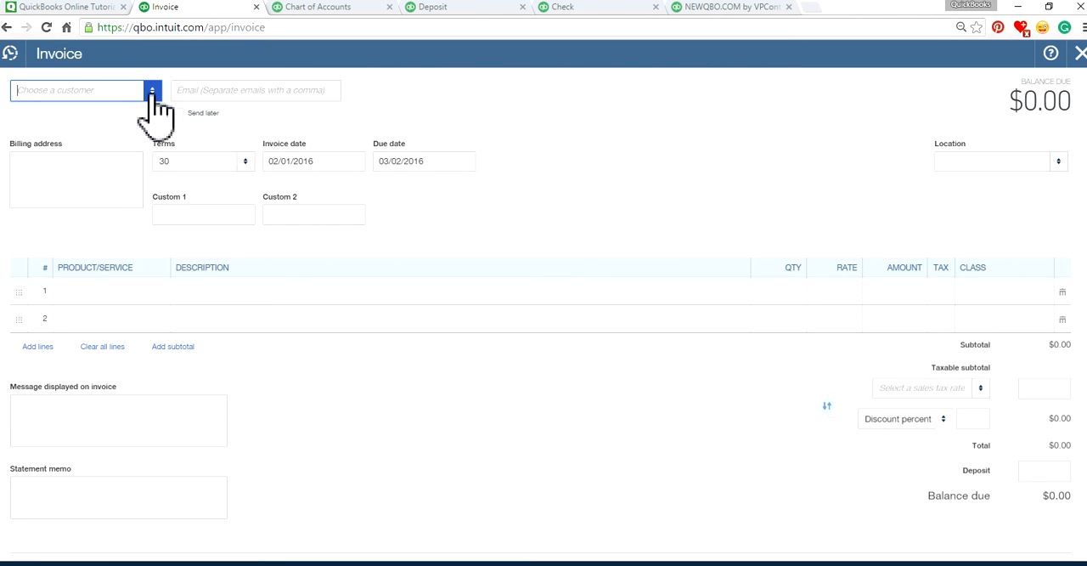
{"action": "type", "text": "Everest Construction"}
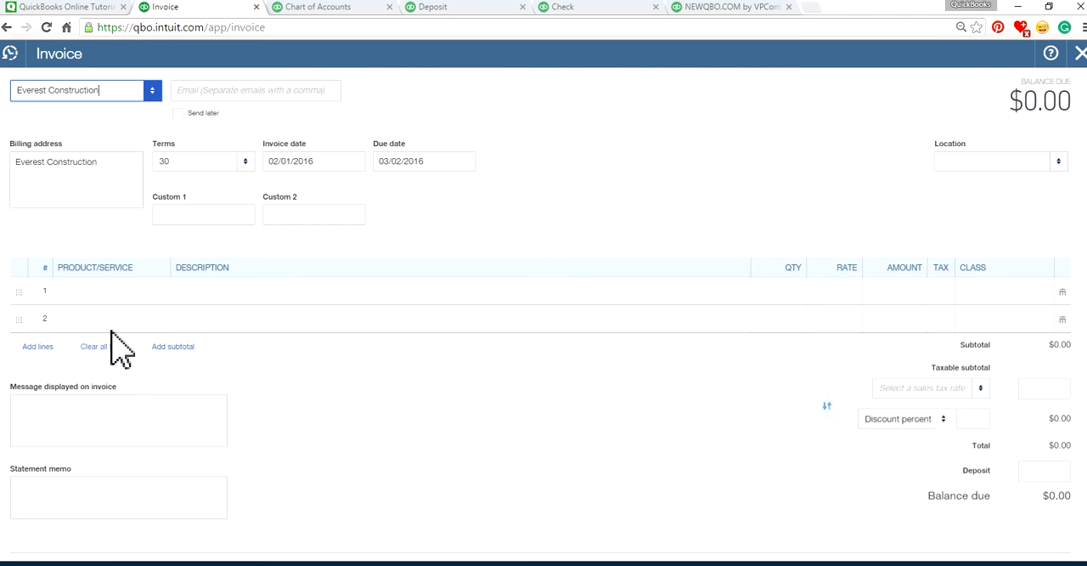
{"action": "left_click", "coordinate": [102, 290]}
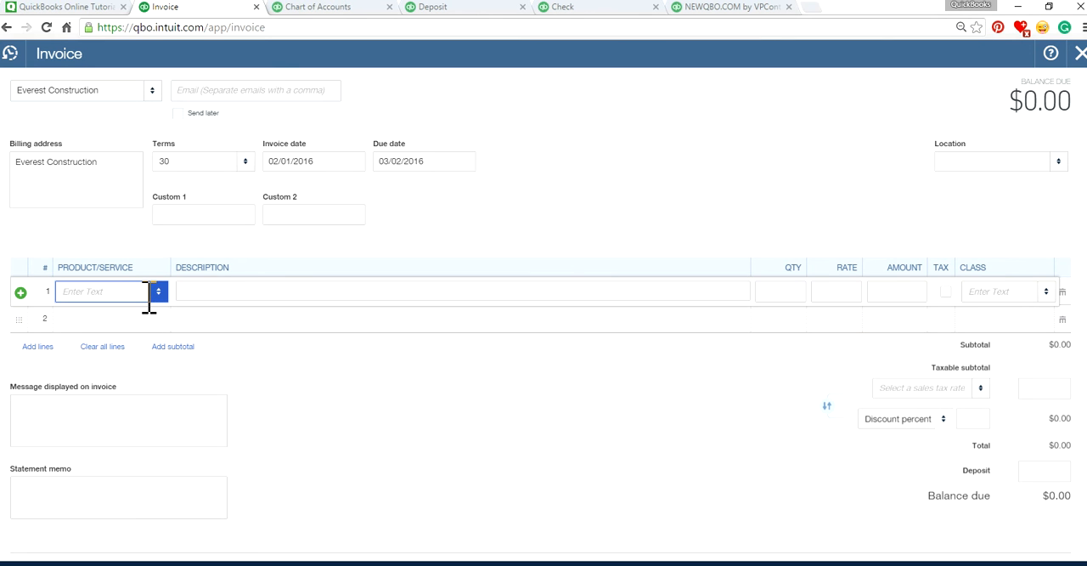
{"action": "type", "text": "Sales"}
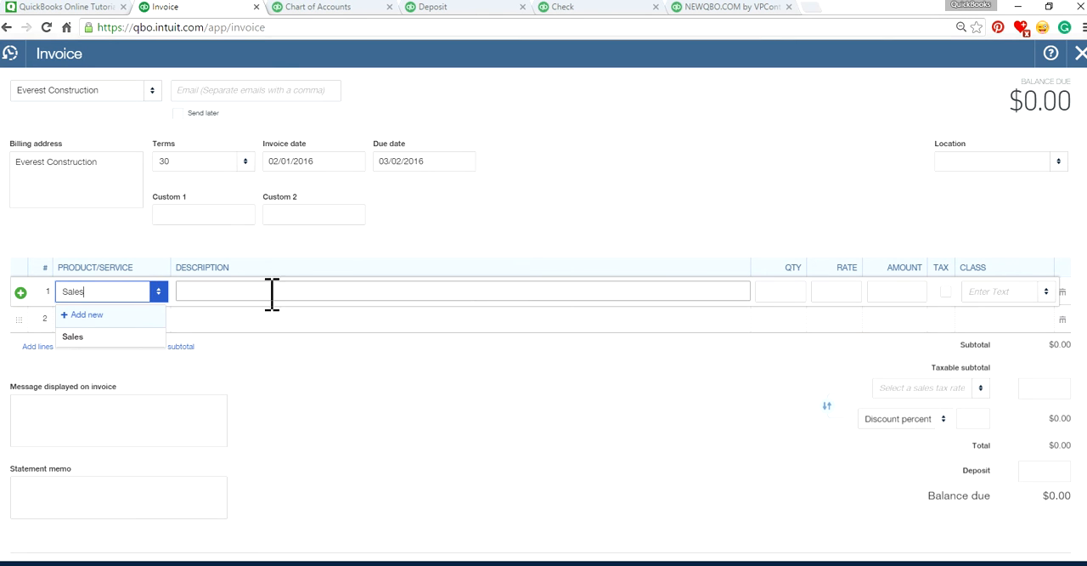
{"action": "left_click", "coordinate": [71, 336]}
{"action": "type", "text": "5000"}
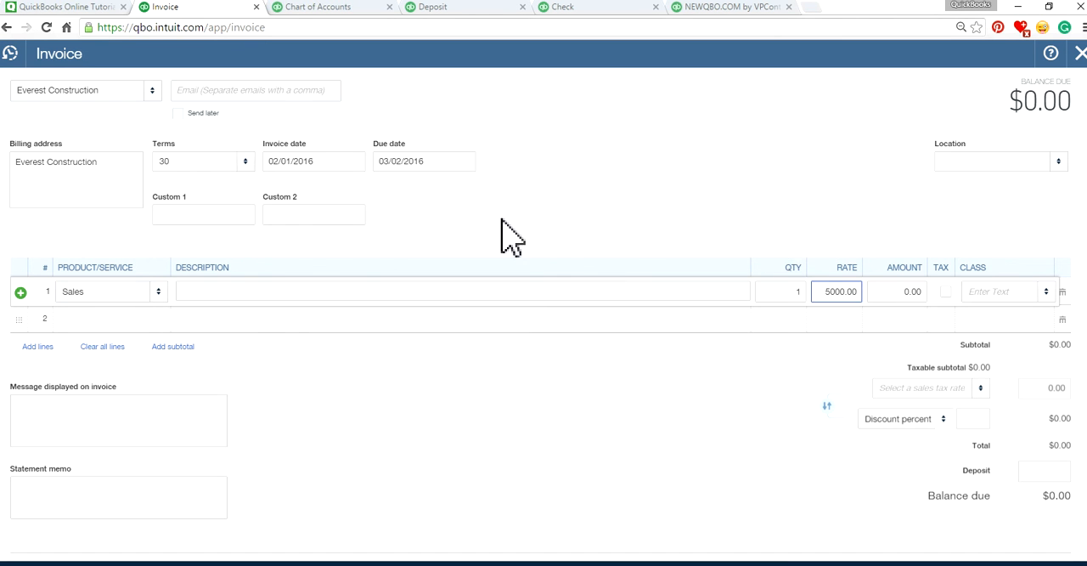
{"action": "left_click", "coordinate": [321, 161]}
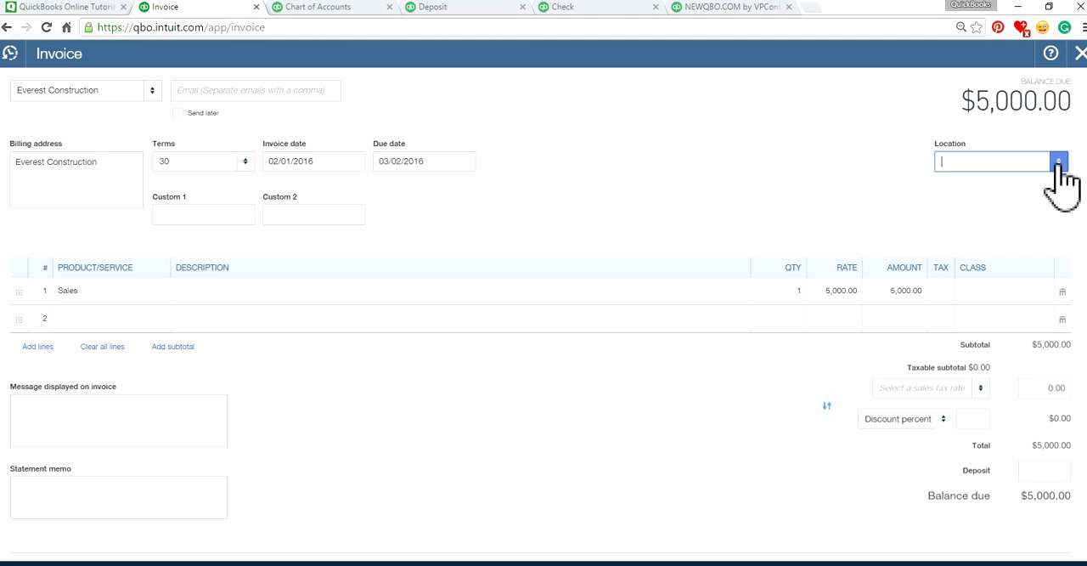
Step: Assign location San Diego and class Product to the invoice line
{"action": "type", "text": "San Diego"}
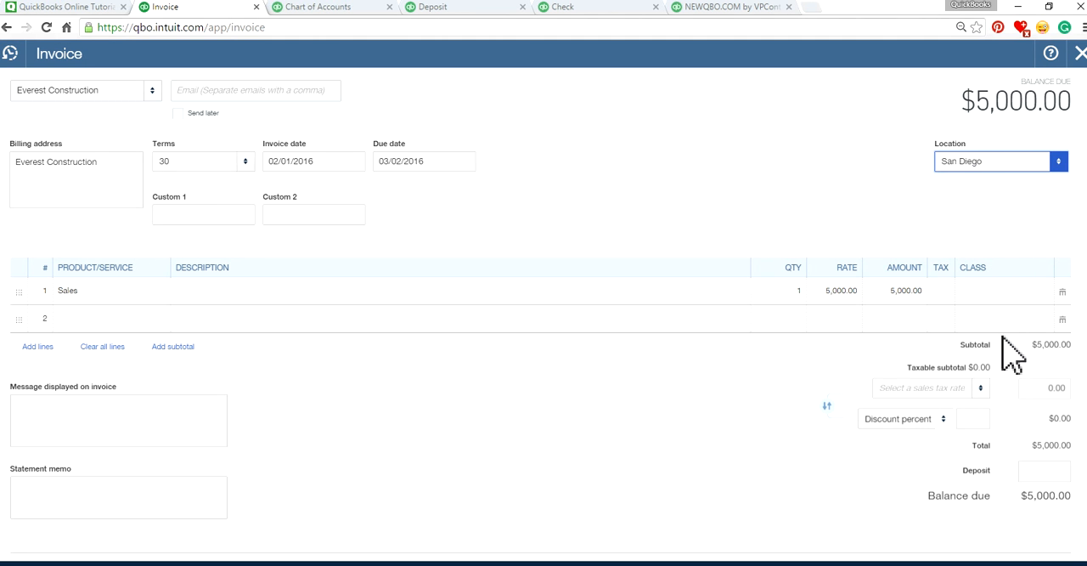
{"action": "left_click", "coordinate": [1002, 293]}
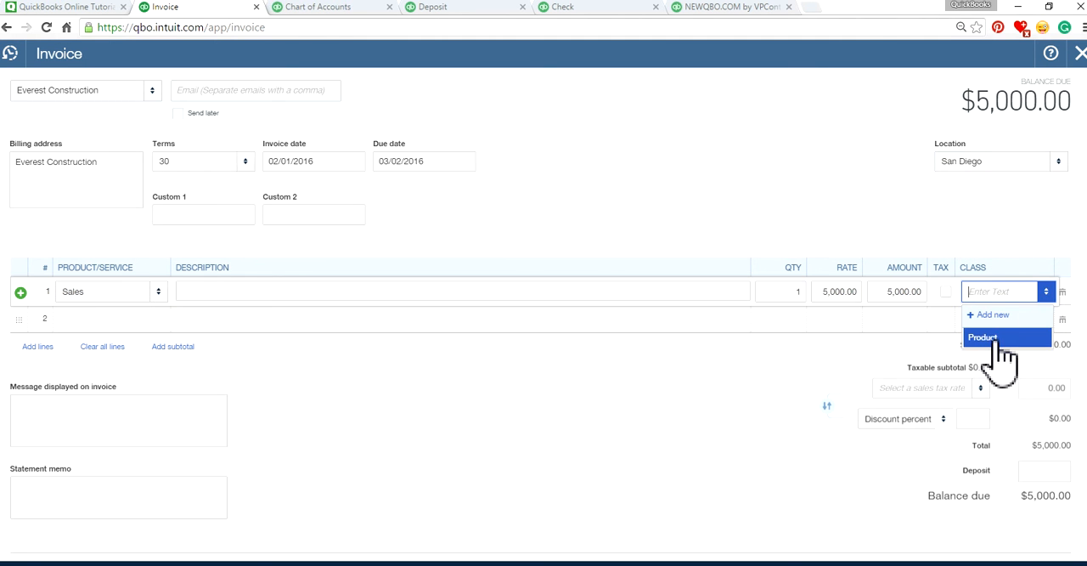
{"action": "left_click", "coordinate": [982, 338]}
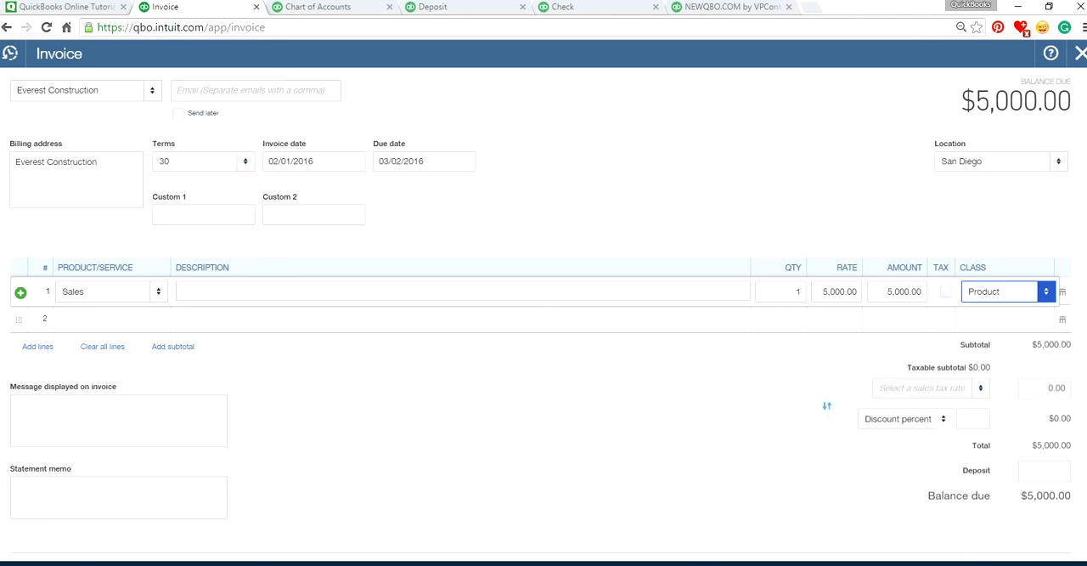
{"action": "mouse_move", "coordinate": [903, 119]}
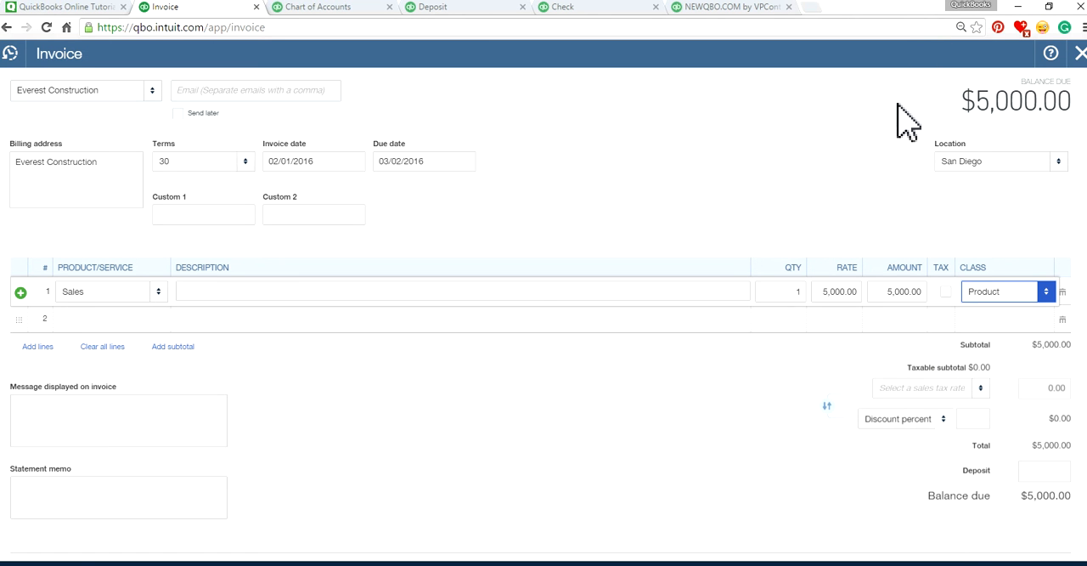
{"action": "mouse_move", "coordinate": [815, 161]}
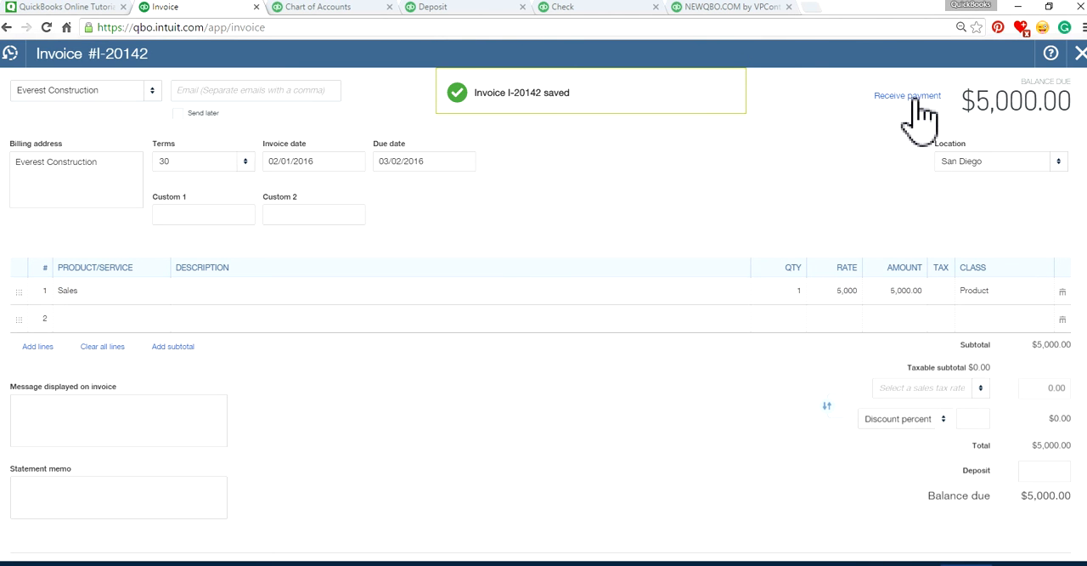
Step: Receive payment on invoice I-20142 applying the 5,000.00 deposit credit
{"action": "left_click", "coordinate": [907, 96]}
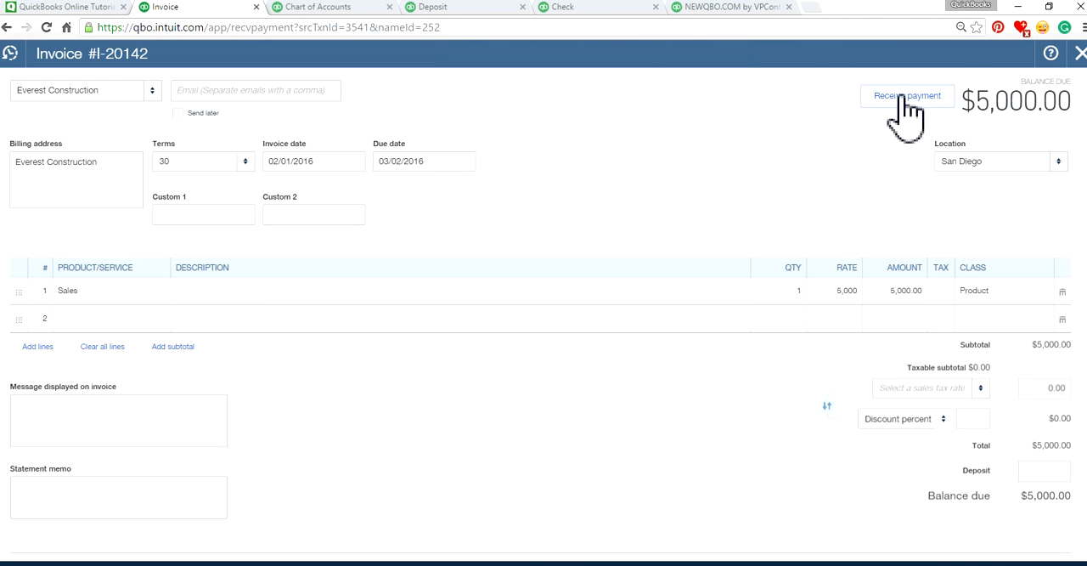
{"action": "left_click", "coordinate": [907, 95]}
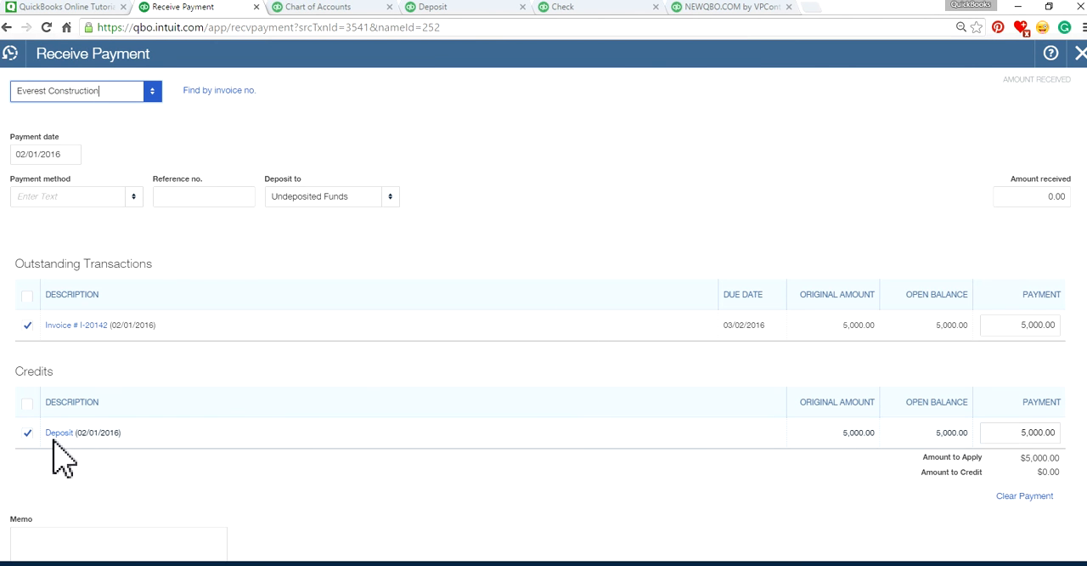
{"action": "mouse_move", "coordinate": [85, 357]}
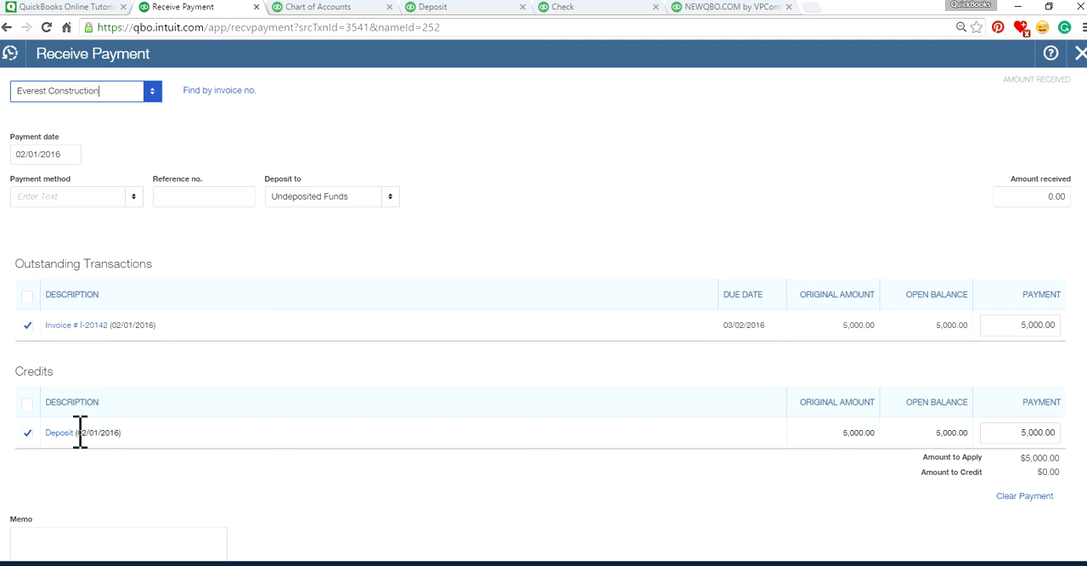
{"action": "mouse_move", "coordinate": [94, 356]}
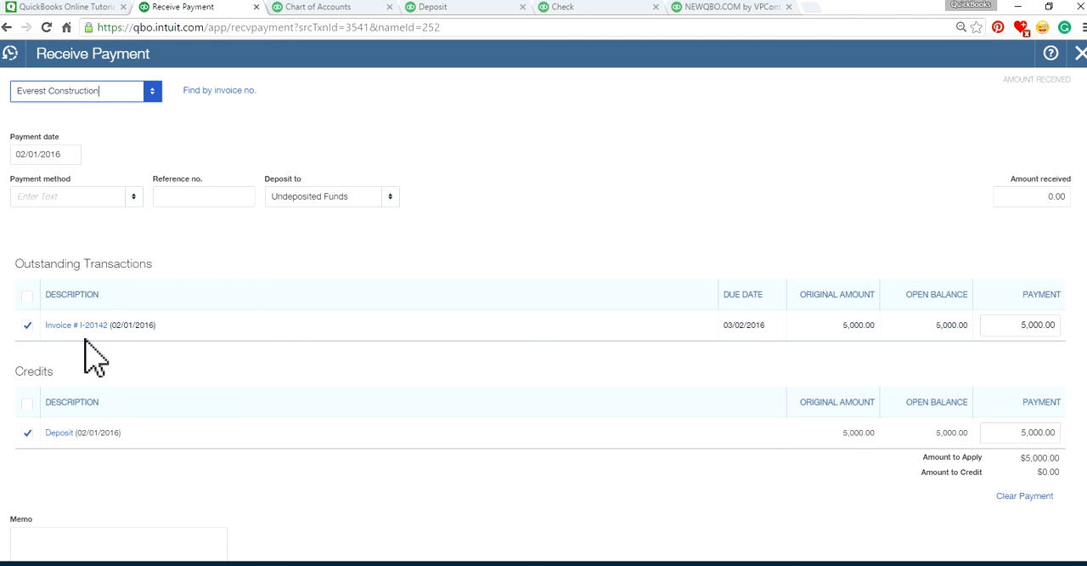
{"action": "mouse_move", "coordinate": [635, 501]}
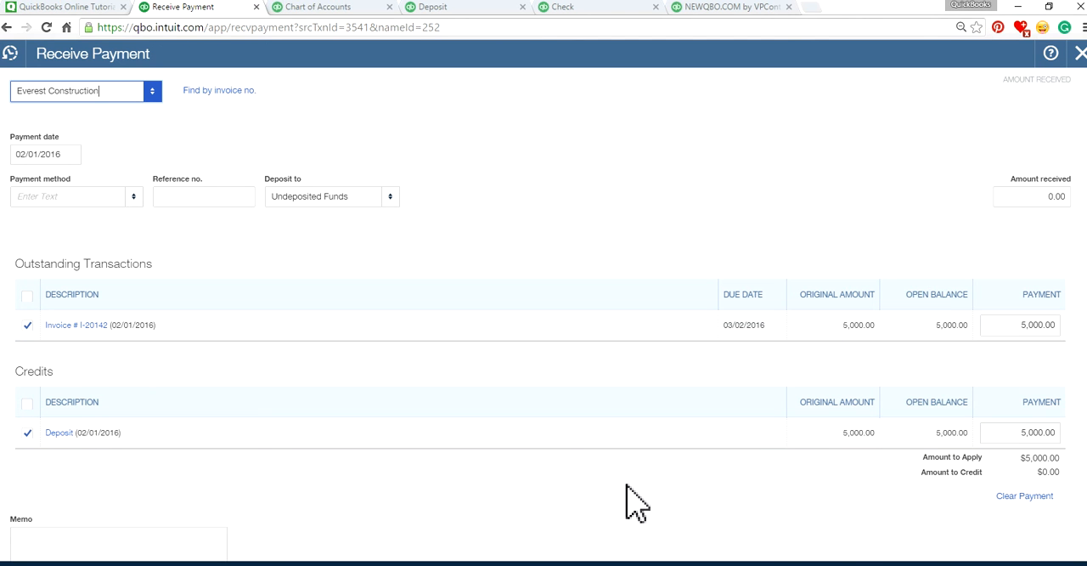
{"action": "mouse_move", "coordinate": [768, 506]}
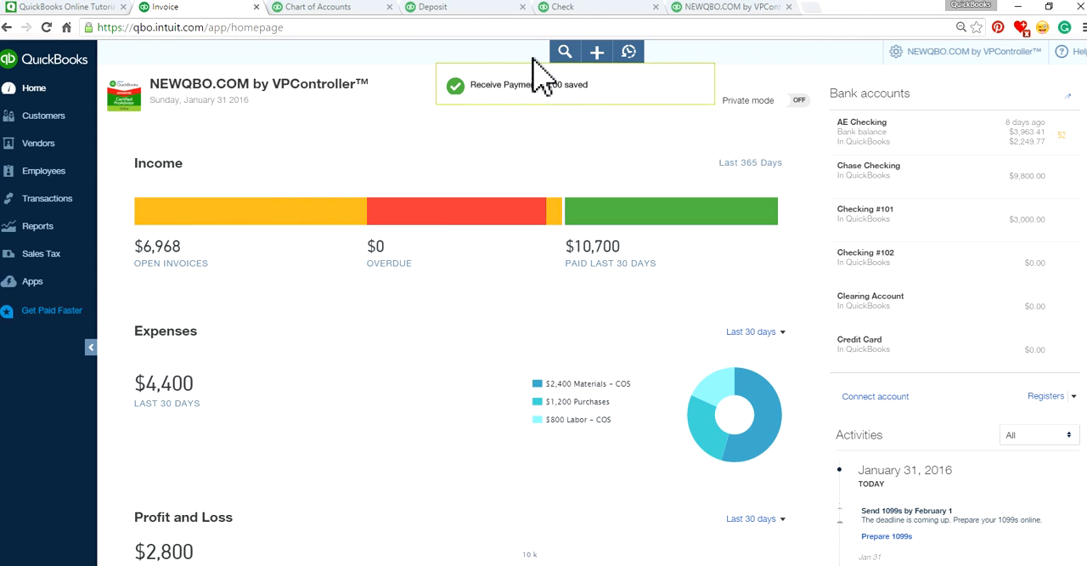
Step: Start a new bill with a Purchases line for 5,000.00
{"action": "left_click", "coordinate": [596, 51]}
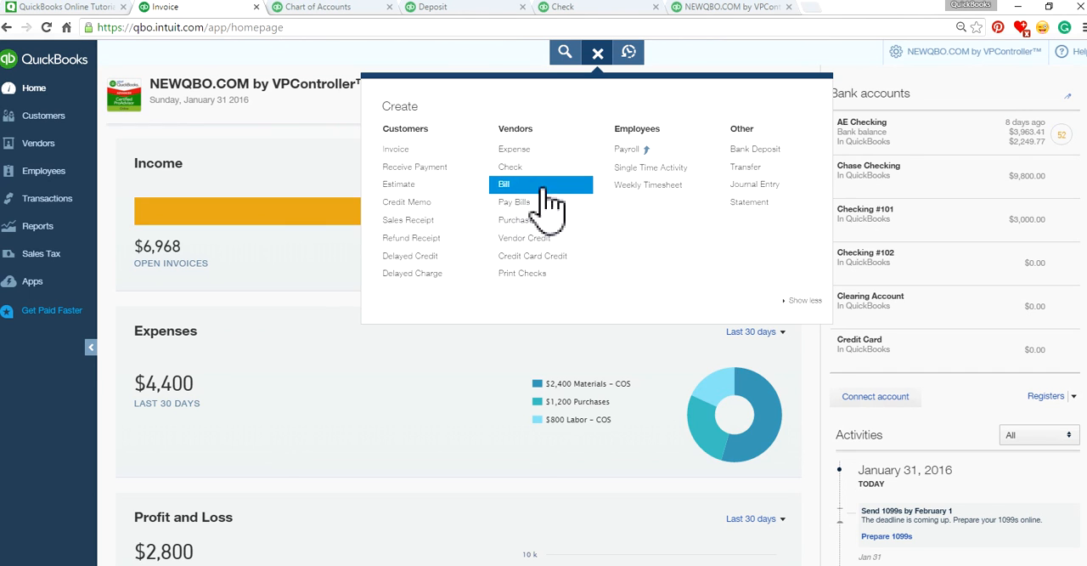
{"action": "left_click", "coordinate": [505, 183]}
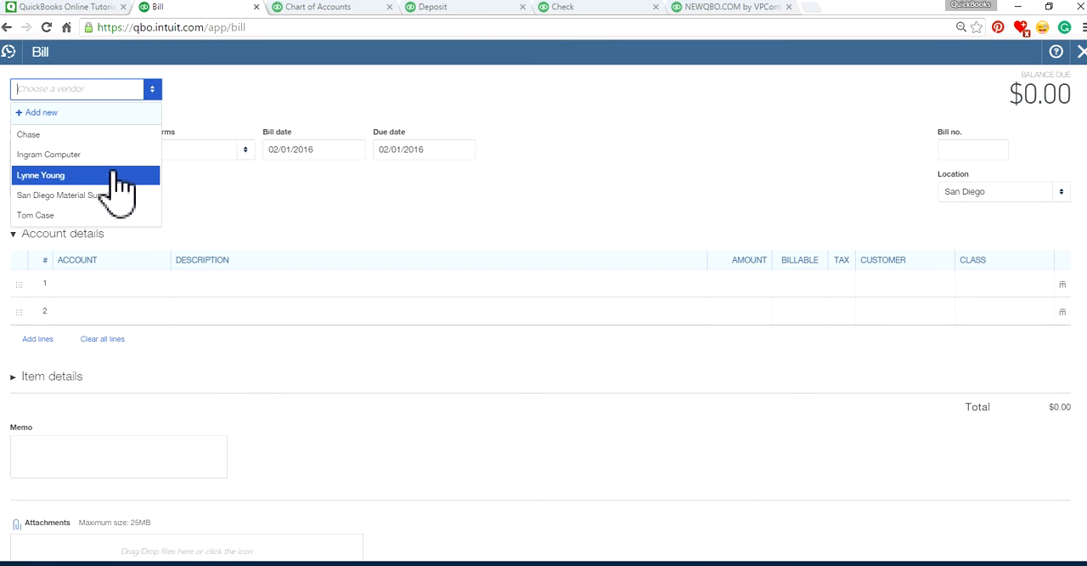
{"action": "left_click", "coordinate": [48, 153]}
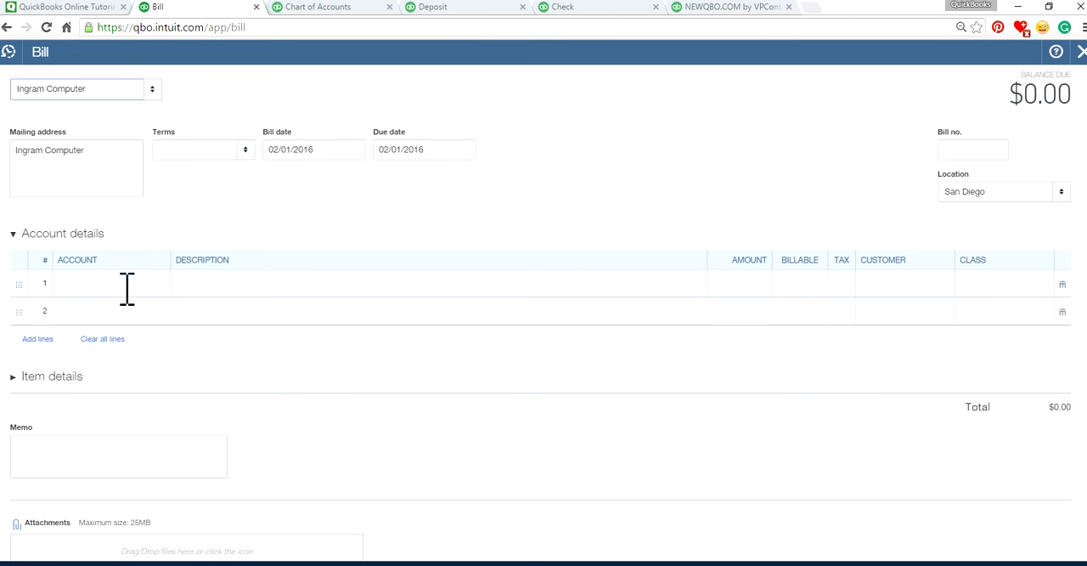
{"action": "type", "text": "pur"}
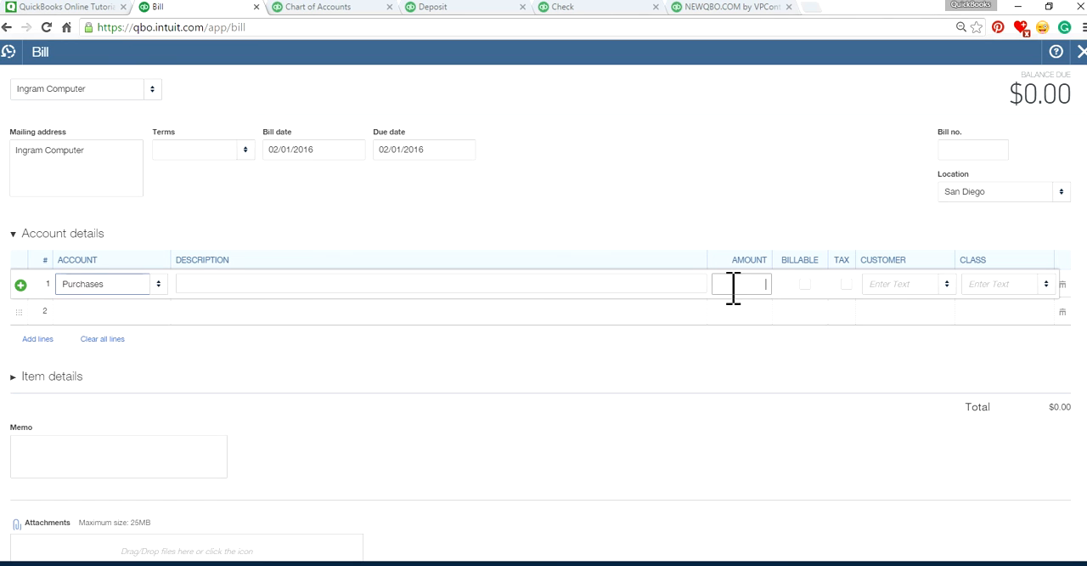
{"action": "type", "text": "5000.00"}
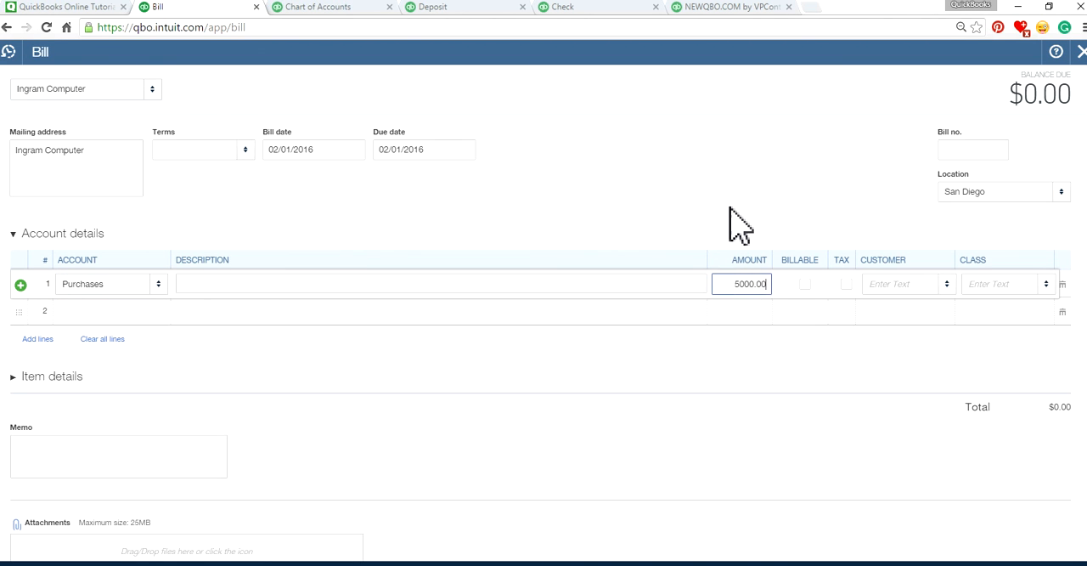
Step: Assign the Product class to the line and enter bill number 1234
{"action": "left_click", "coordinate": [1006, 284]}
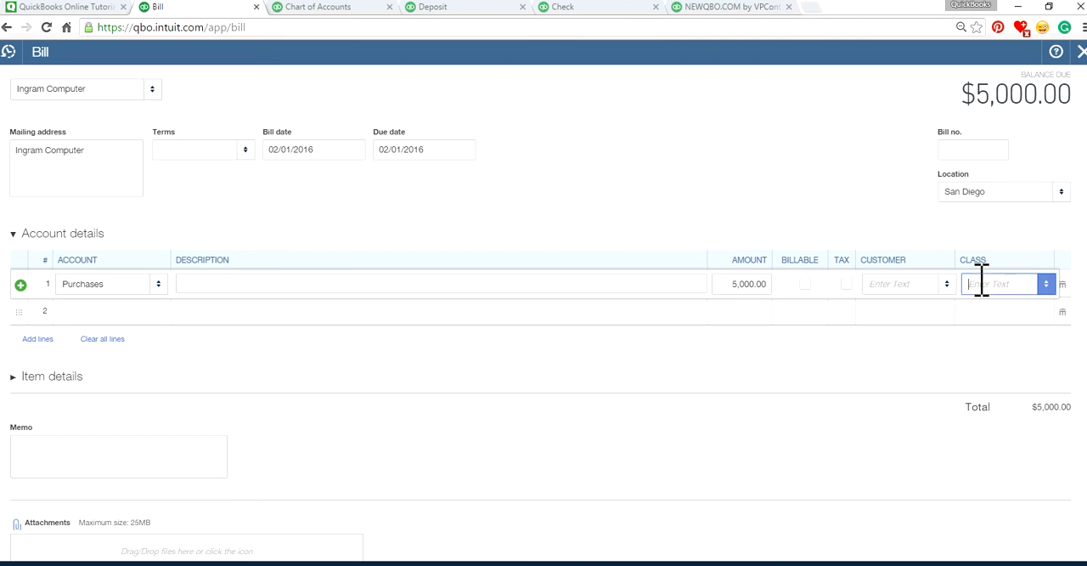
{"action": "left_click", "coordinate": [1047, 283]}
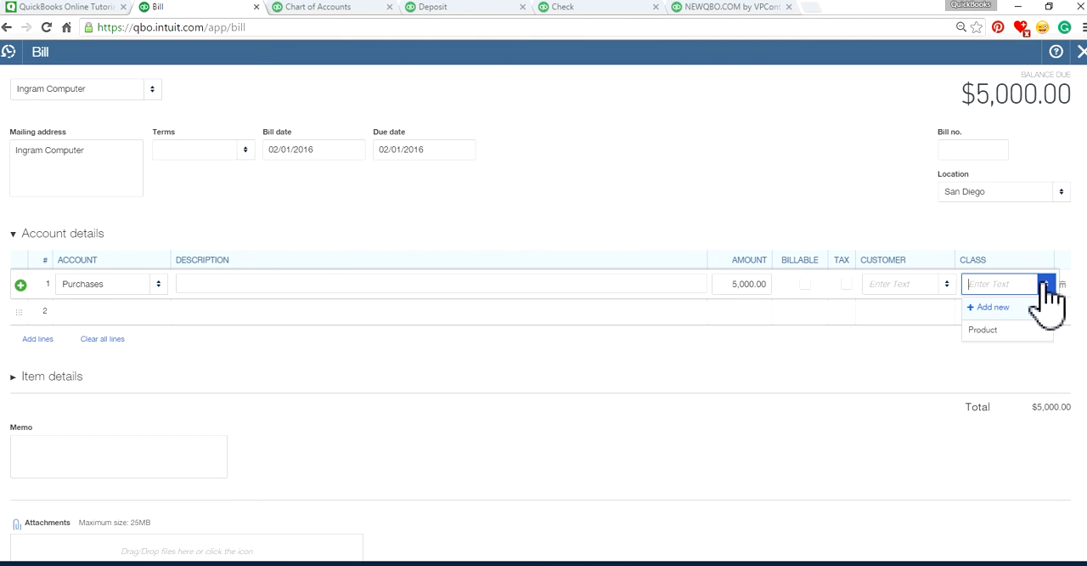
{"action": "left_click", "coordinate": [982, 329]}
{"action": "type", "text": "1"}
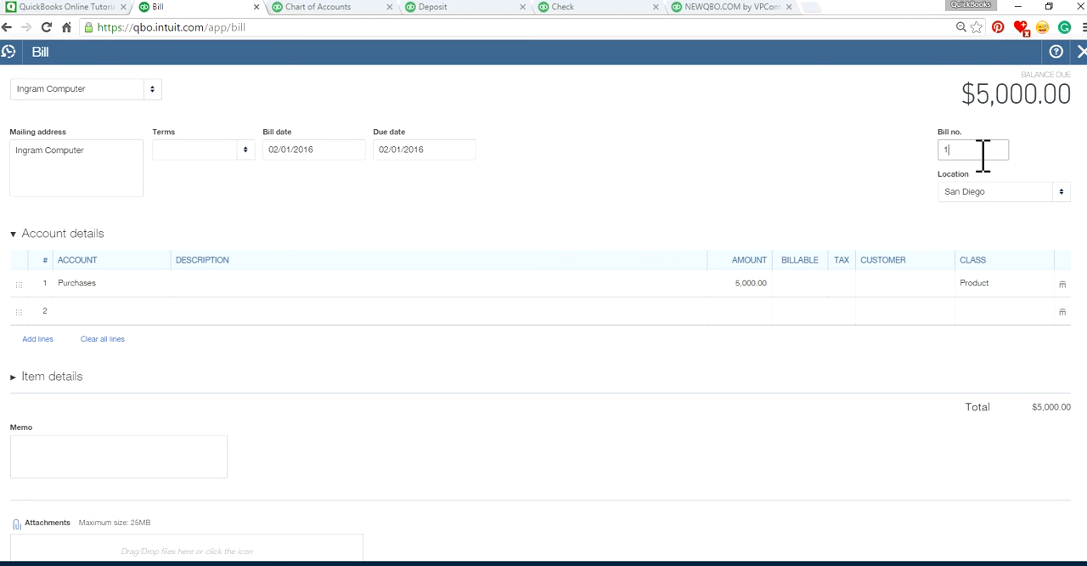
{"action": "type", "text": "234"}
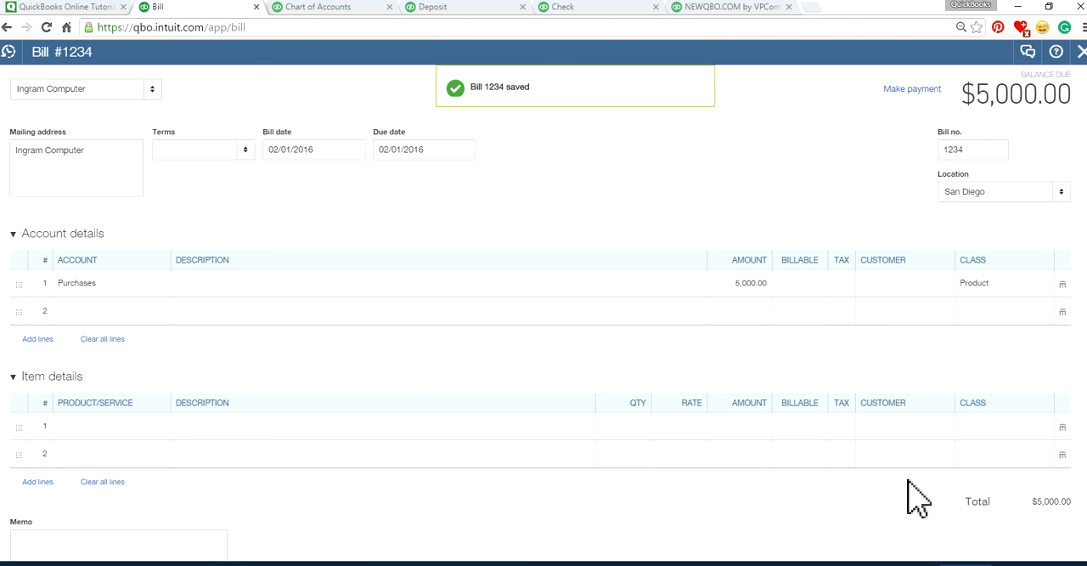
{"action": "mouse_move", "coordinate": [910, 88]}
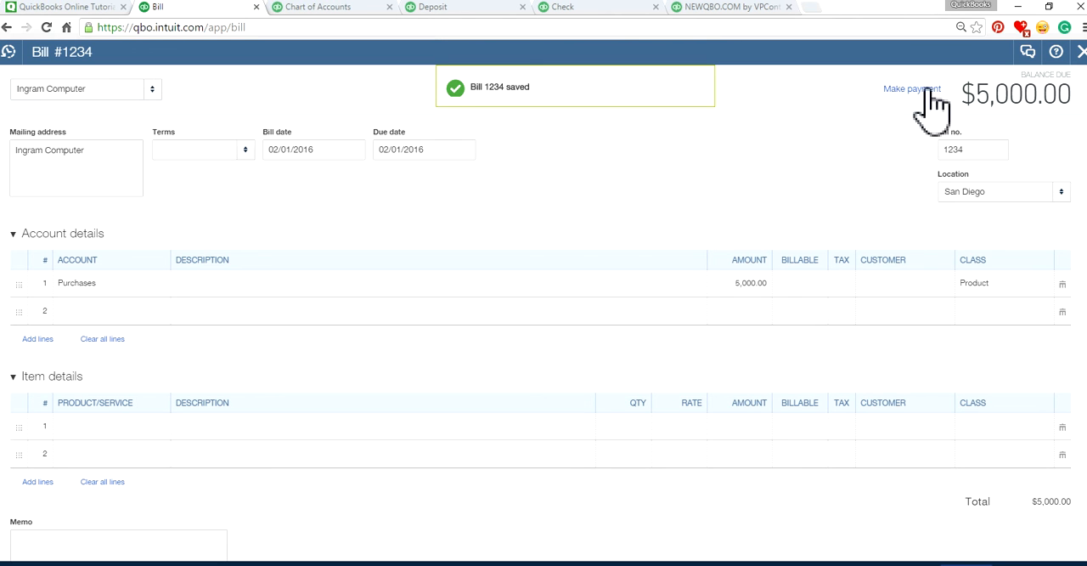
Step: Pay bill 1234 in full by applying the 5,000.00 Check #4 credit
{"action": "left_click", "coordinate": [912, 88]}
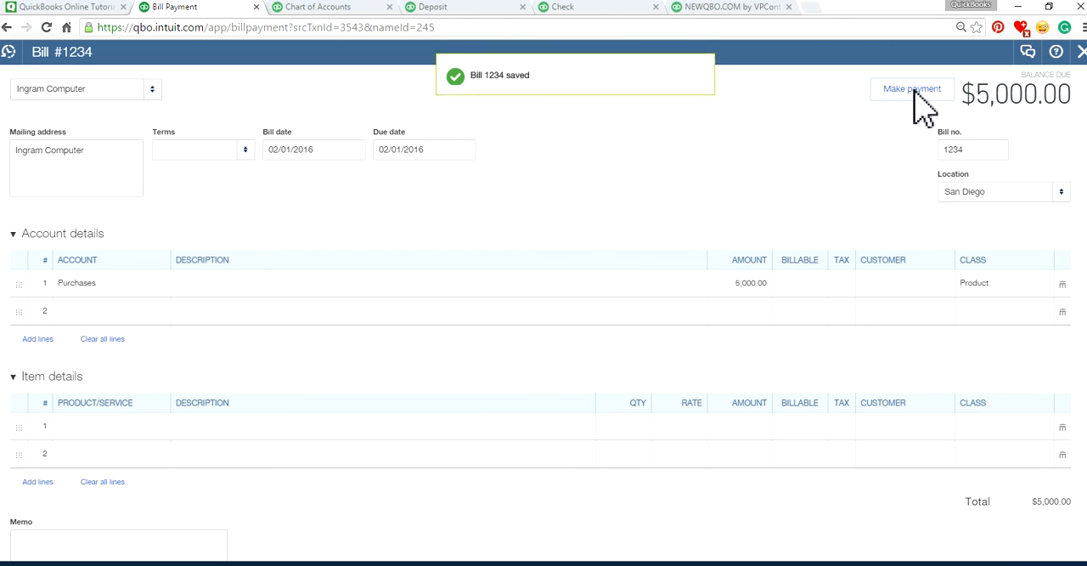
{"action": "left_click", "coordinate": [912, 89]}
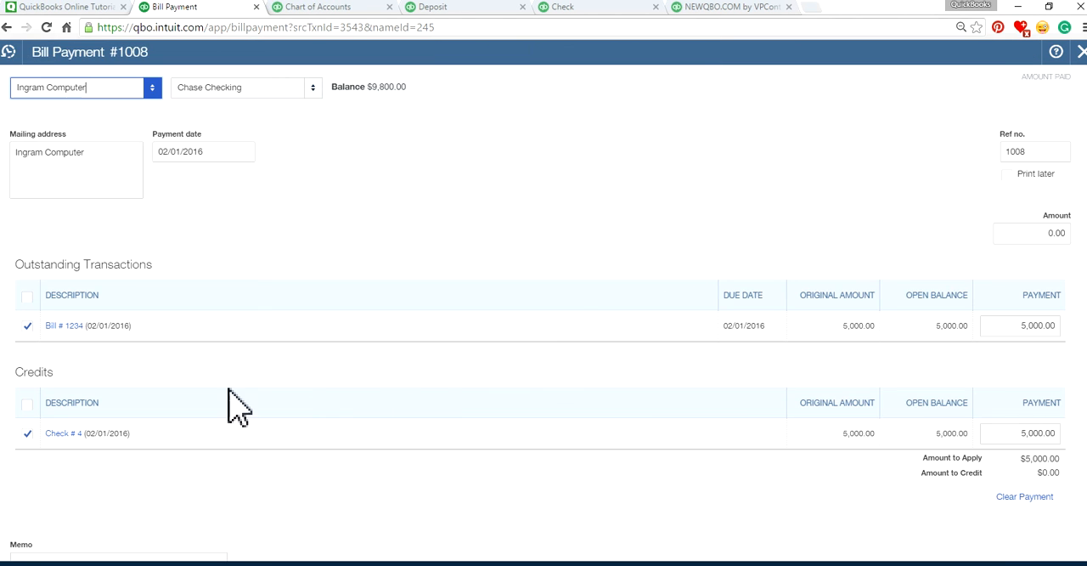
{"action": "mouse_move", "coordinate": [85, 467]}
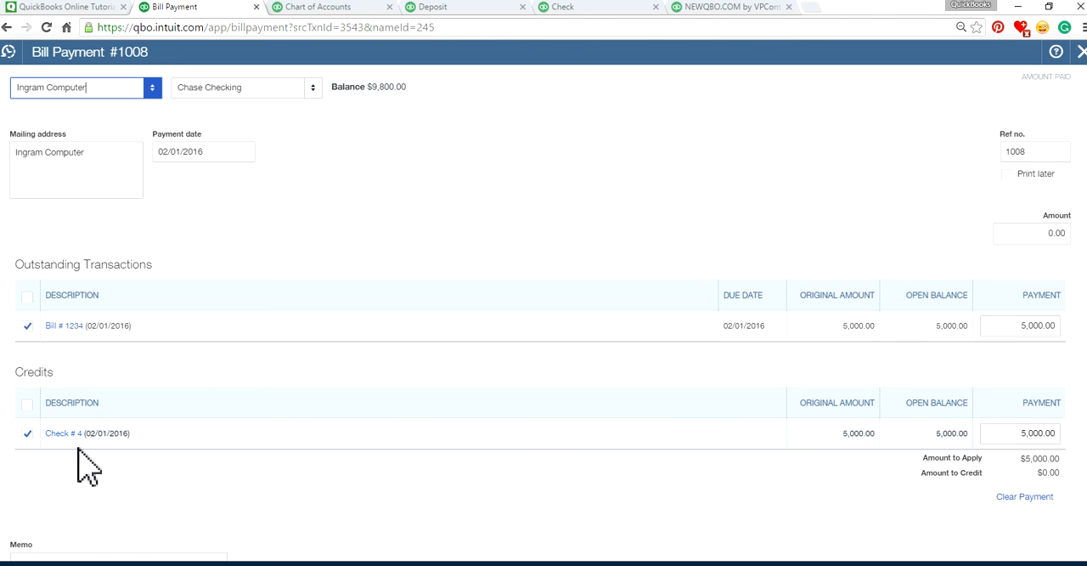
{"action": "mouse_move", "coordinate": [76, 366]}
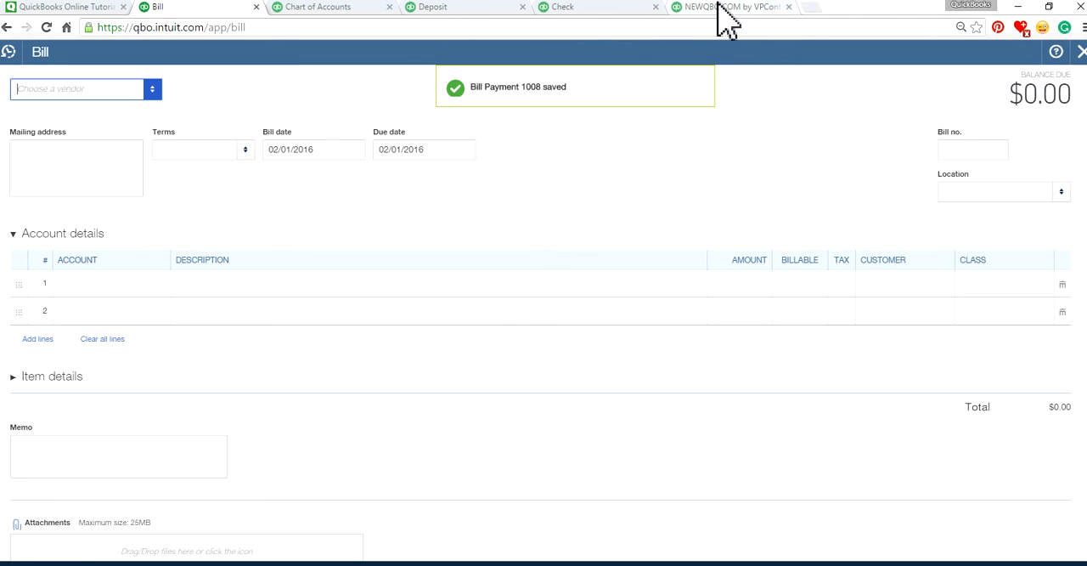
Step: Rerun the Profit and Loss showing Sales and Purchases 5,000 with unapplied cash lines at 0
{"action": "left_click", "coordinate": [730, 7]}
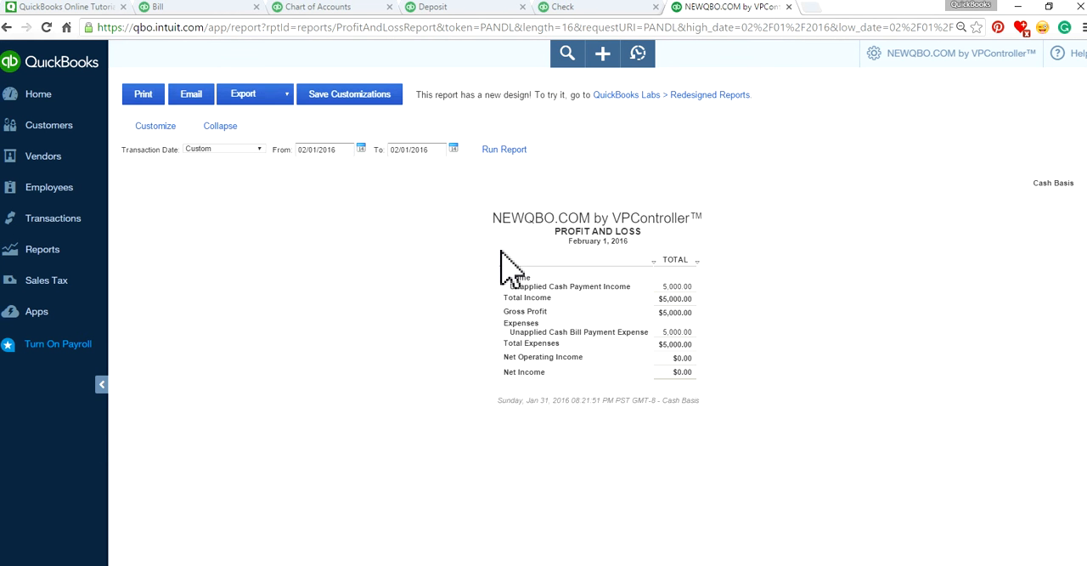
{"action": "mouse_move", "coordinate": [85, 68]}
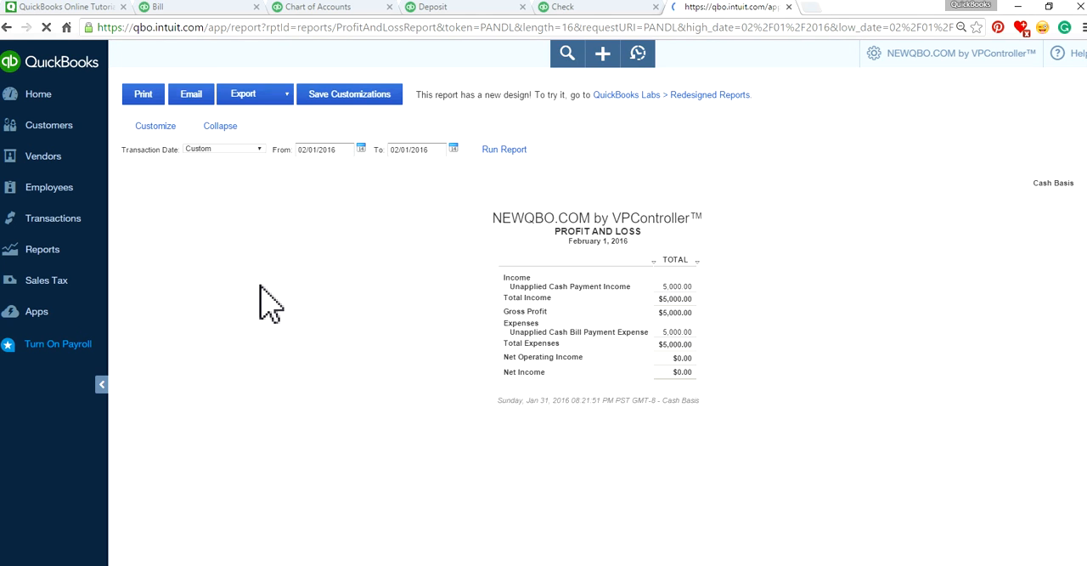
{"action": "left_click", "coordinate": [502, 150]}
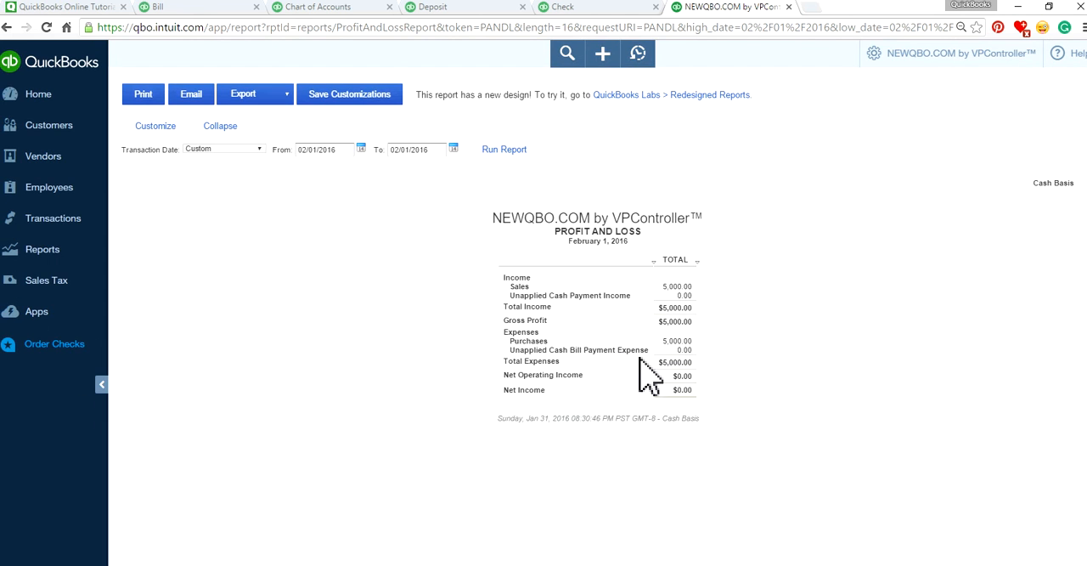
{"action": "mouse_move", "coordinate": [714, 377]}
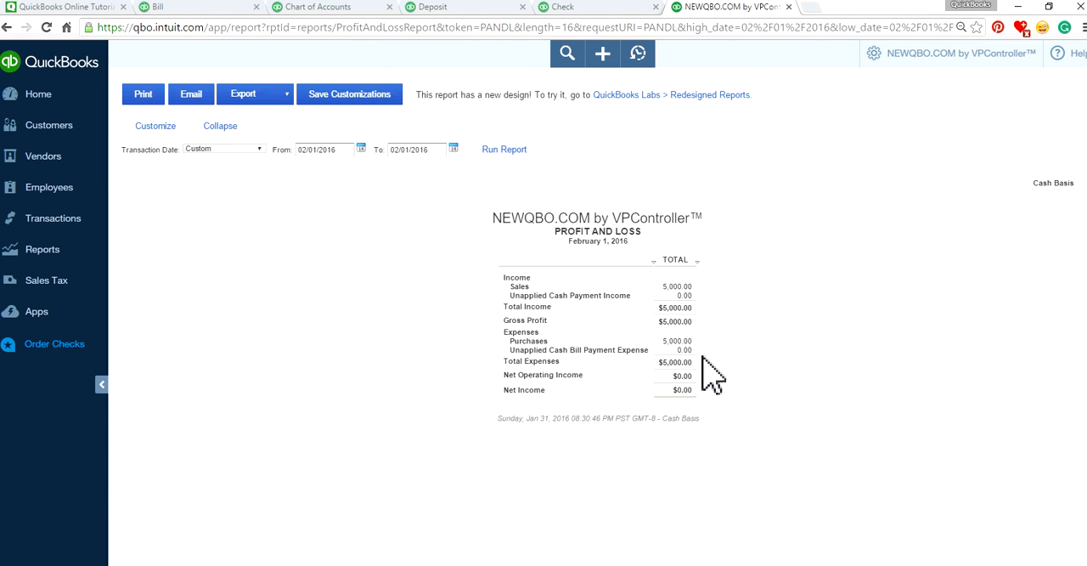
{"action": "mouse_move", "coordinate": [610, 331]}
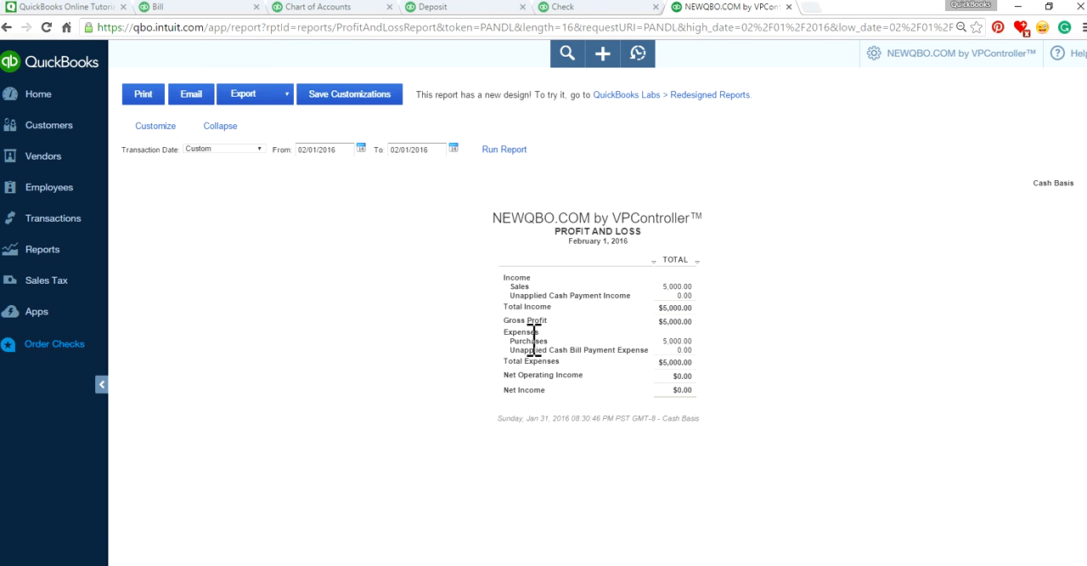
{"action": "mouse_move", "coordinate": [743, 367]}
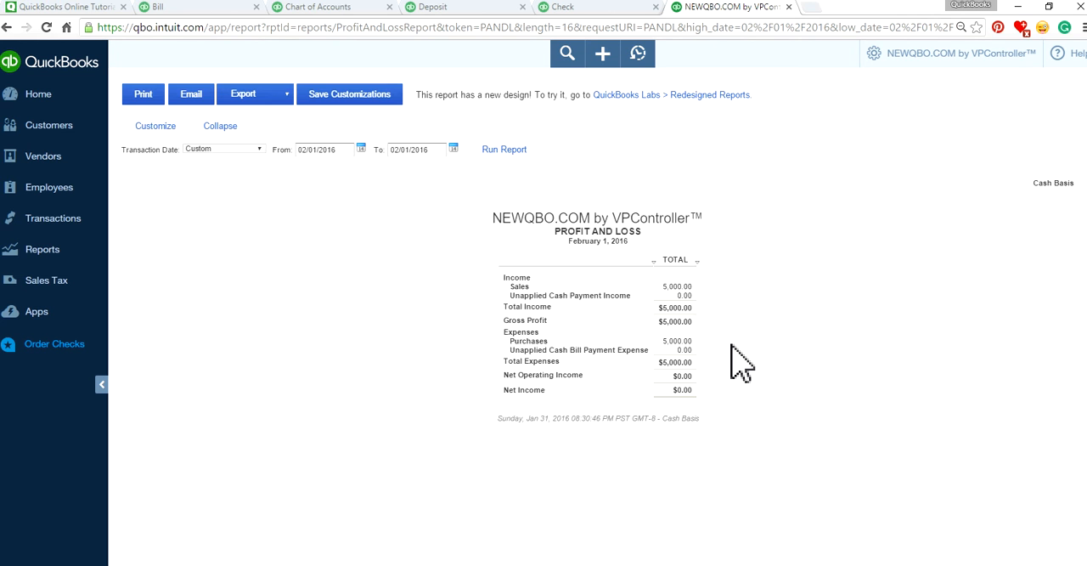
{"action": "mouse_move", "coordinate": [339, 302]}
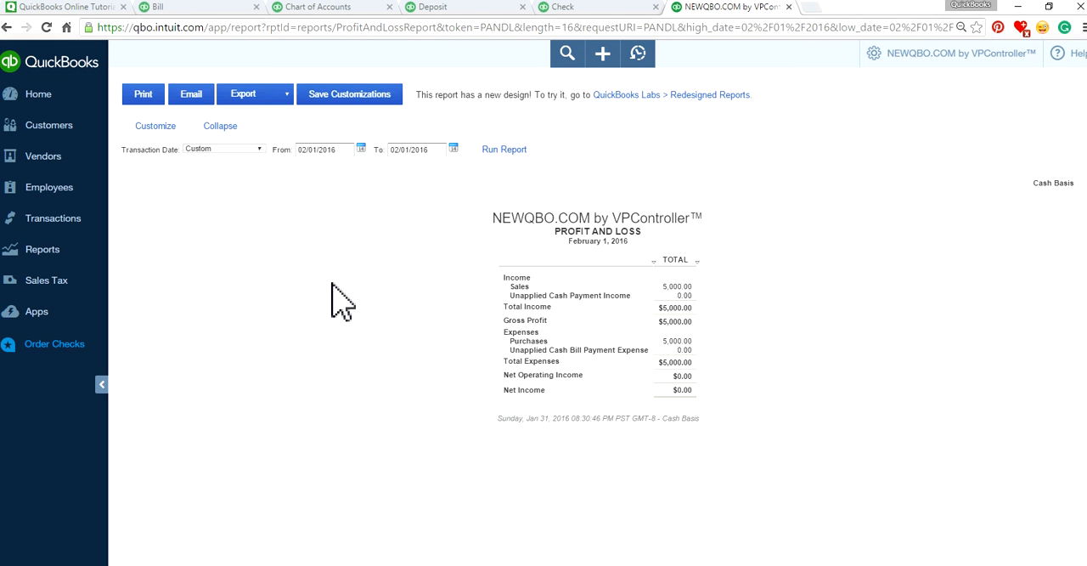
{"action": "mouse_move", "coordinate": [510, 298]}
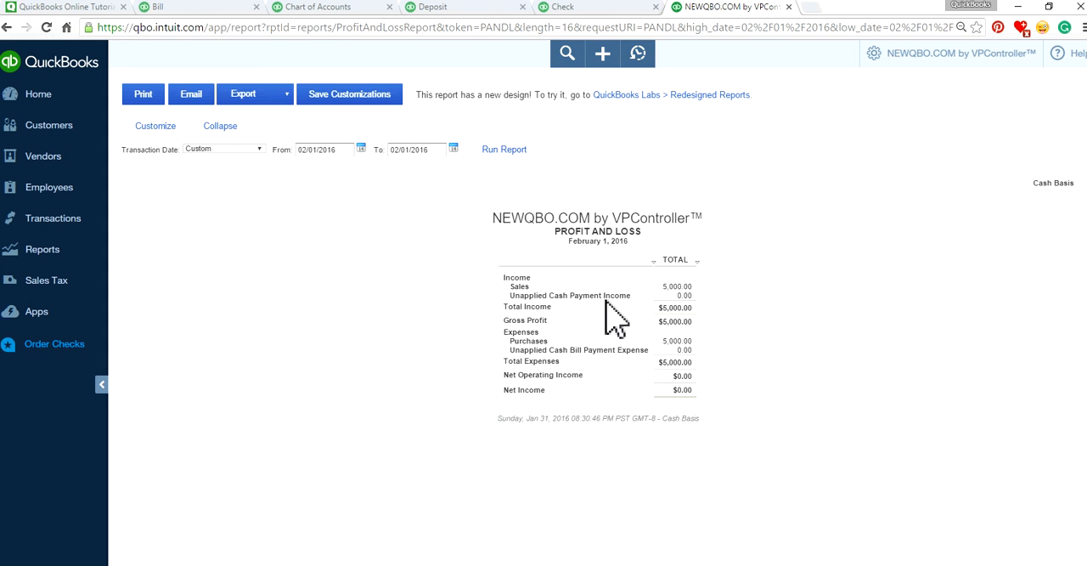
{"action": "mouse_move", "coordinate": [649, 380]}
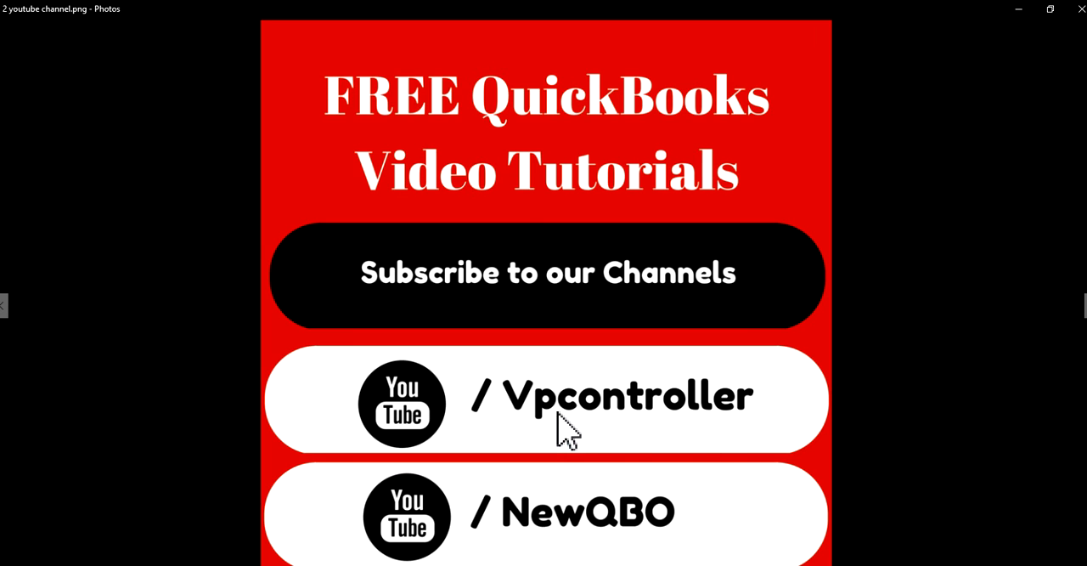
{"action": "mouse_move", "coordinate": [756, 421]}
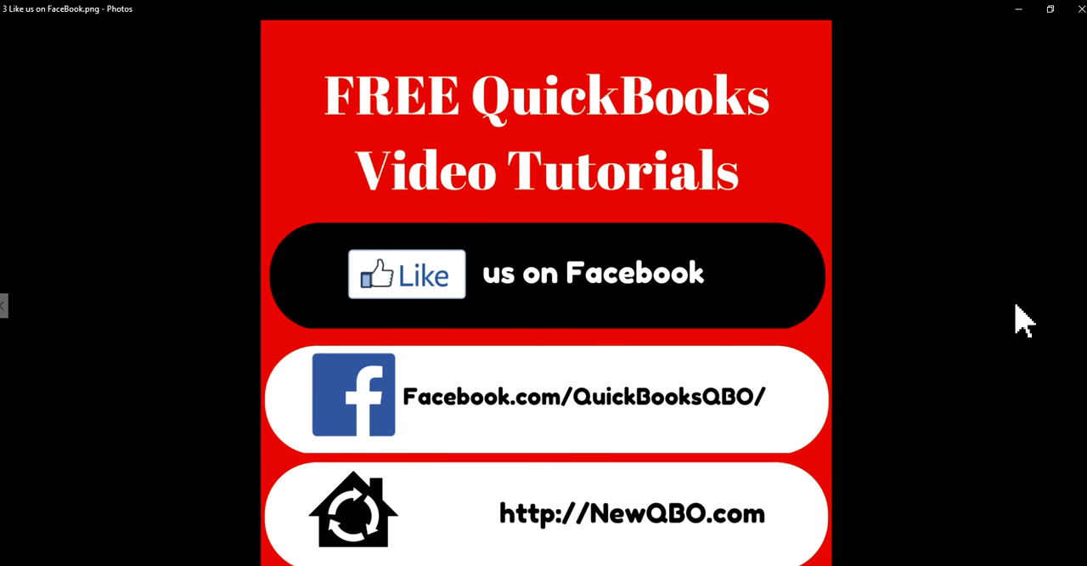
{"action": "mouse_move", "coordinate": [1045, 323]}
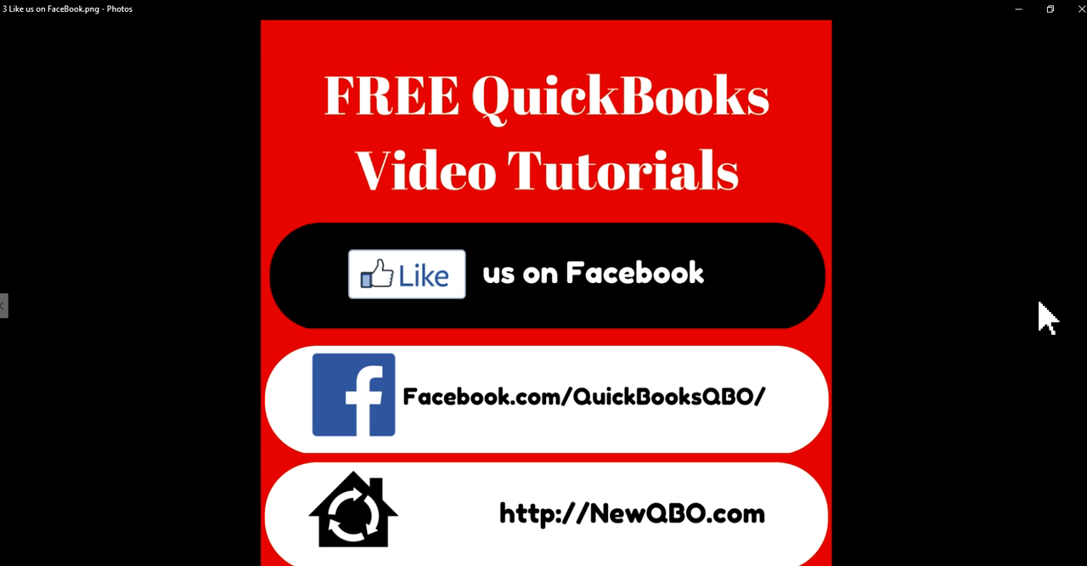
{"action": "mouse_move", "coordinate": [560, 540]}
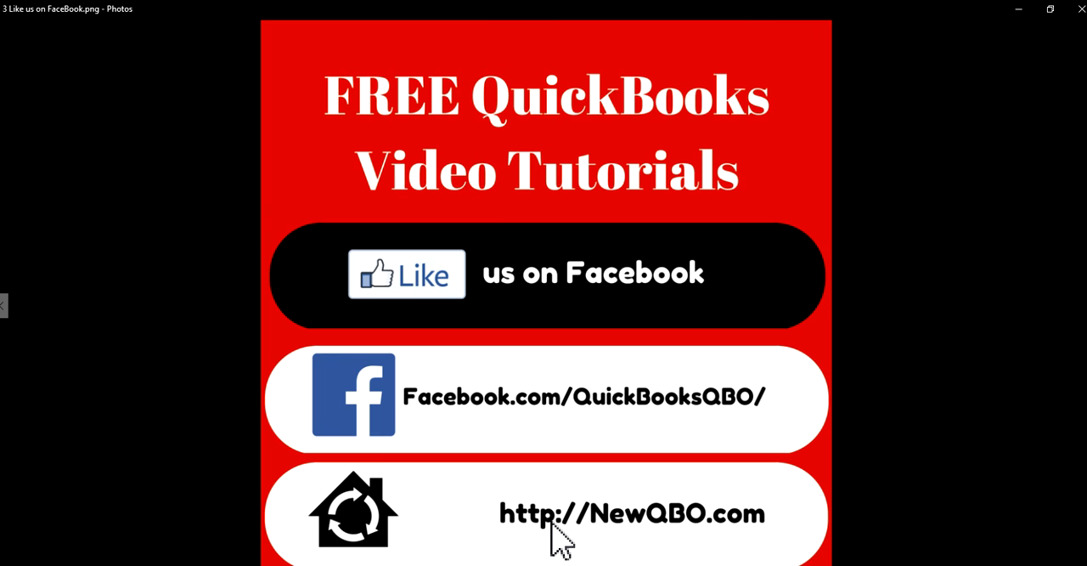
{"action": "mouse_move", "coordinate": [802, 540]}
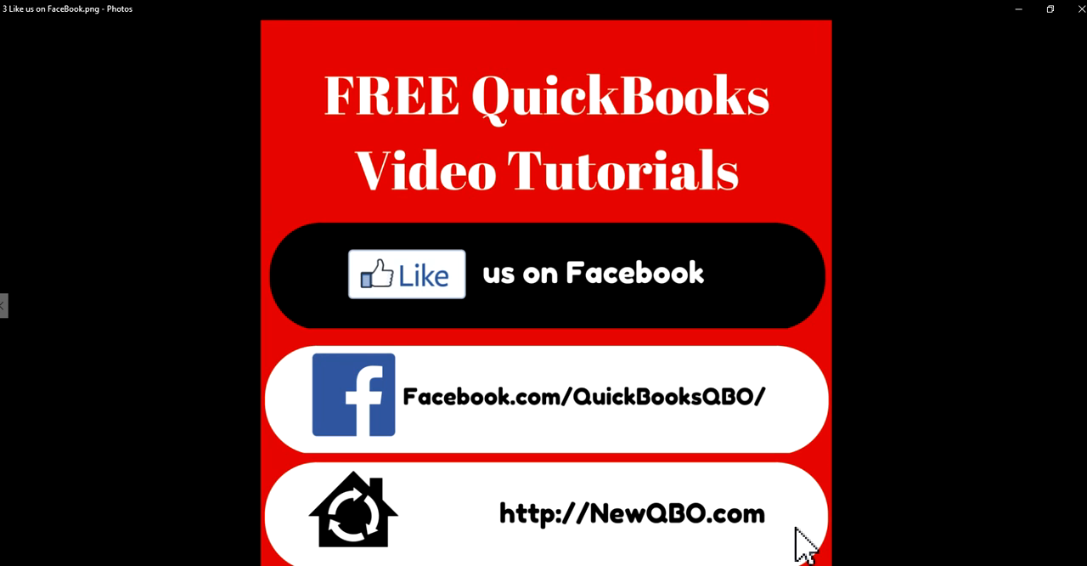
{"action": "mouse_move", "coordinate": [93, 214]}
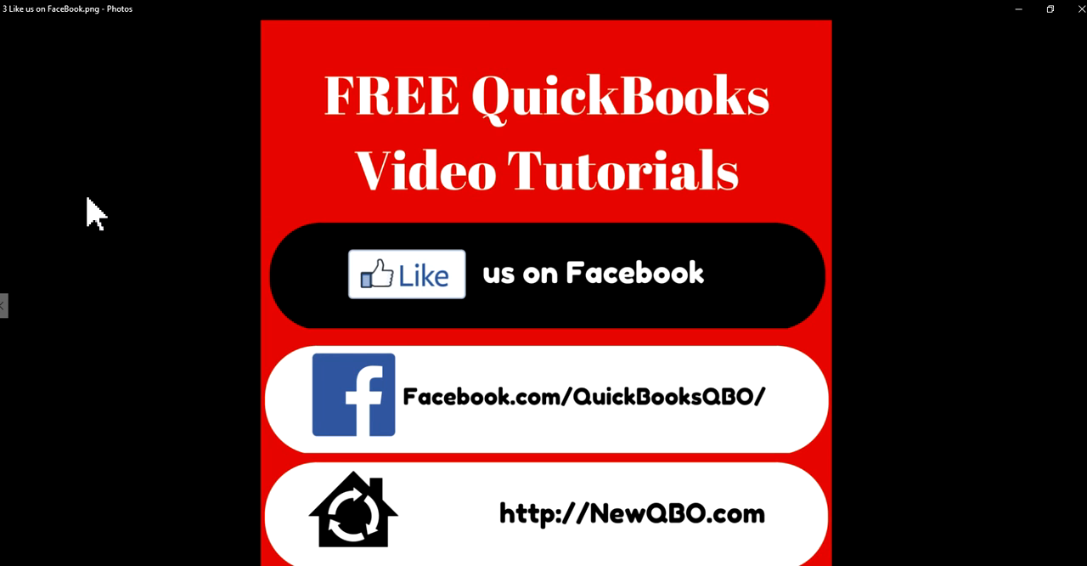